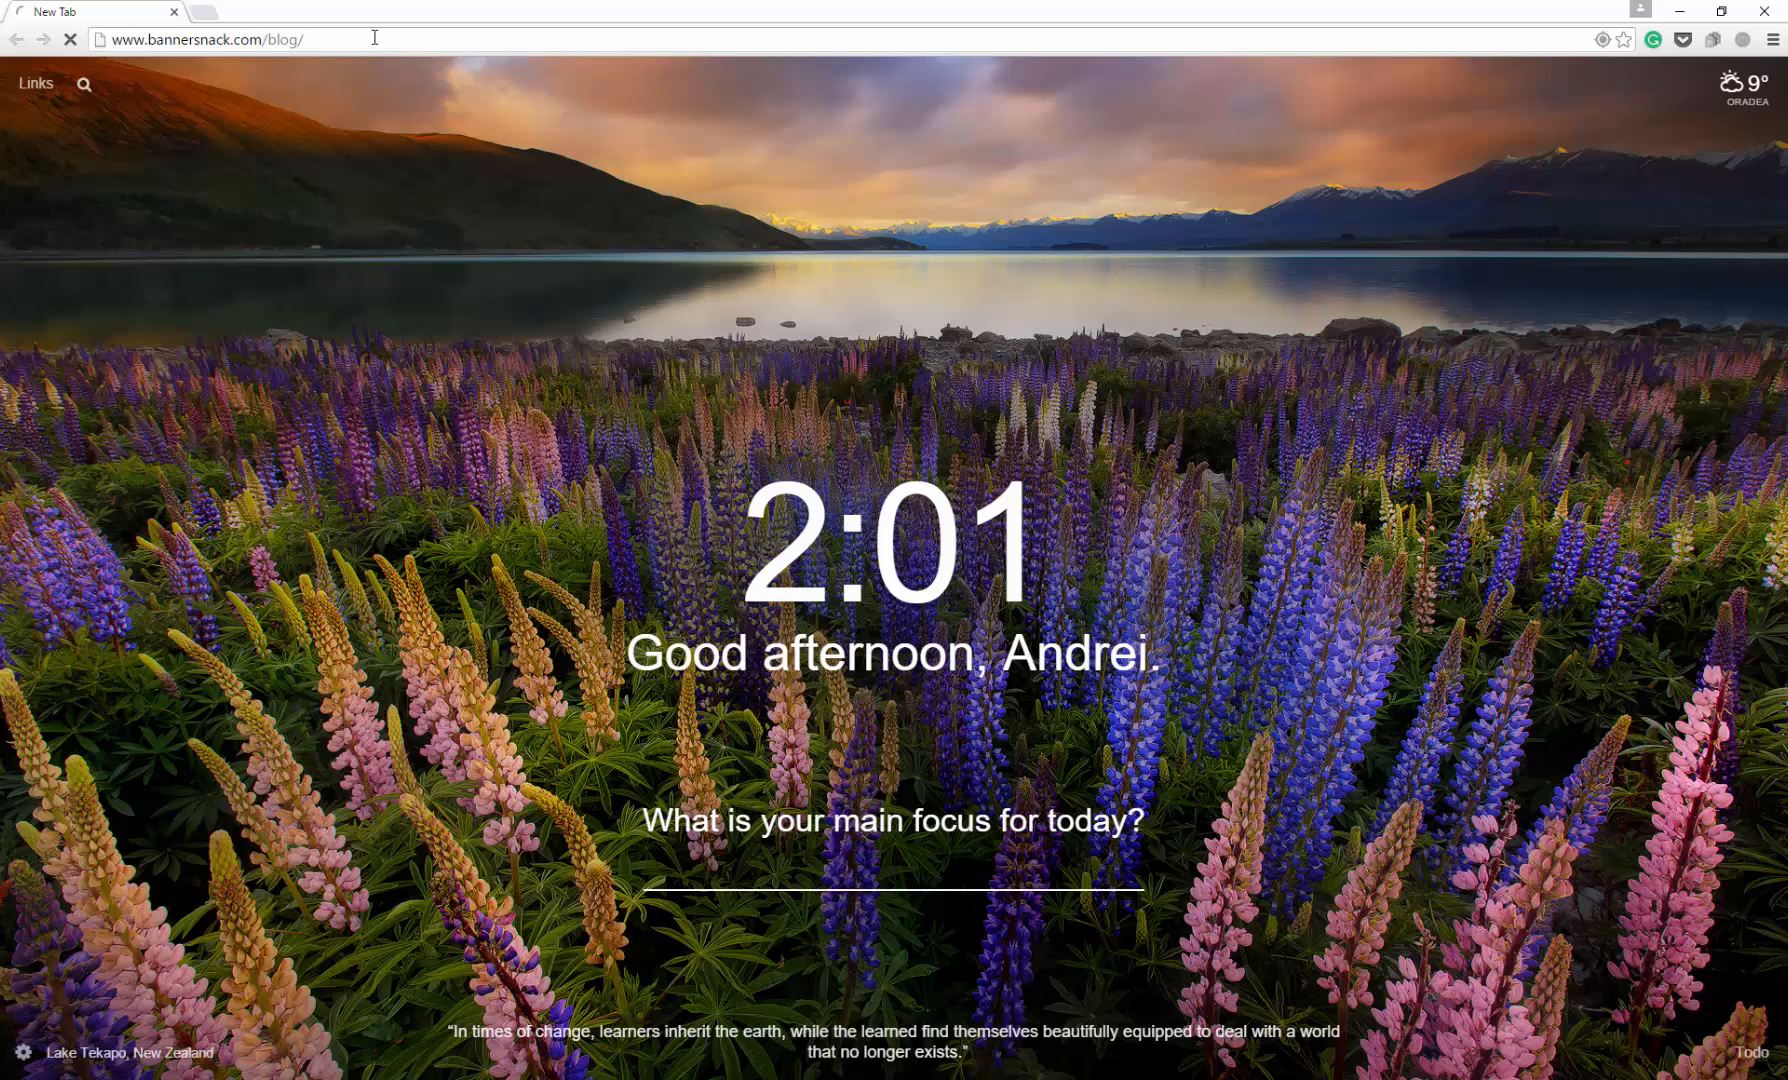
# Load bannersnack.com/blog to view the centered pop-up, then open bottom bun's embed settings.
pyautogui.press('Return')
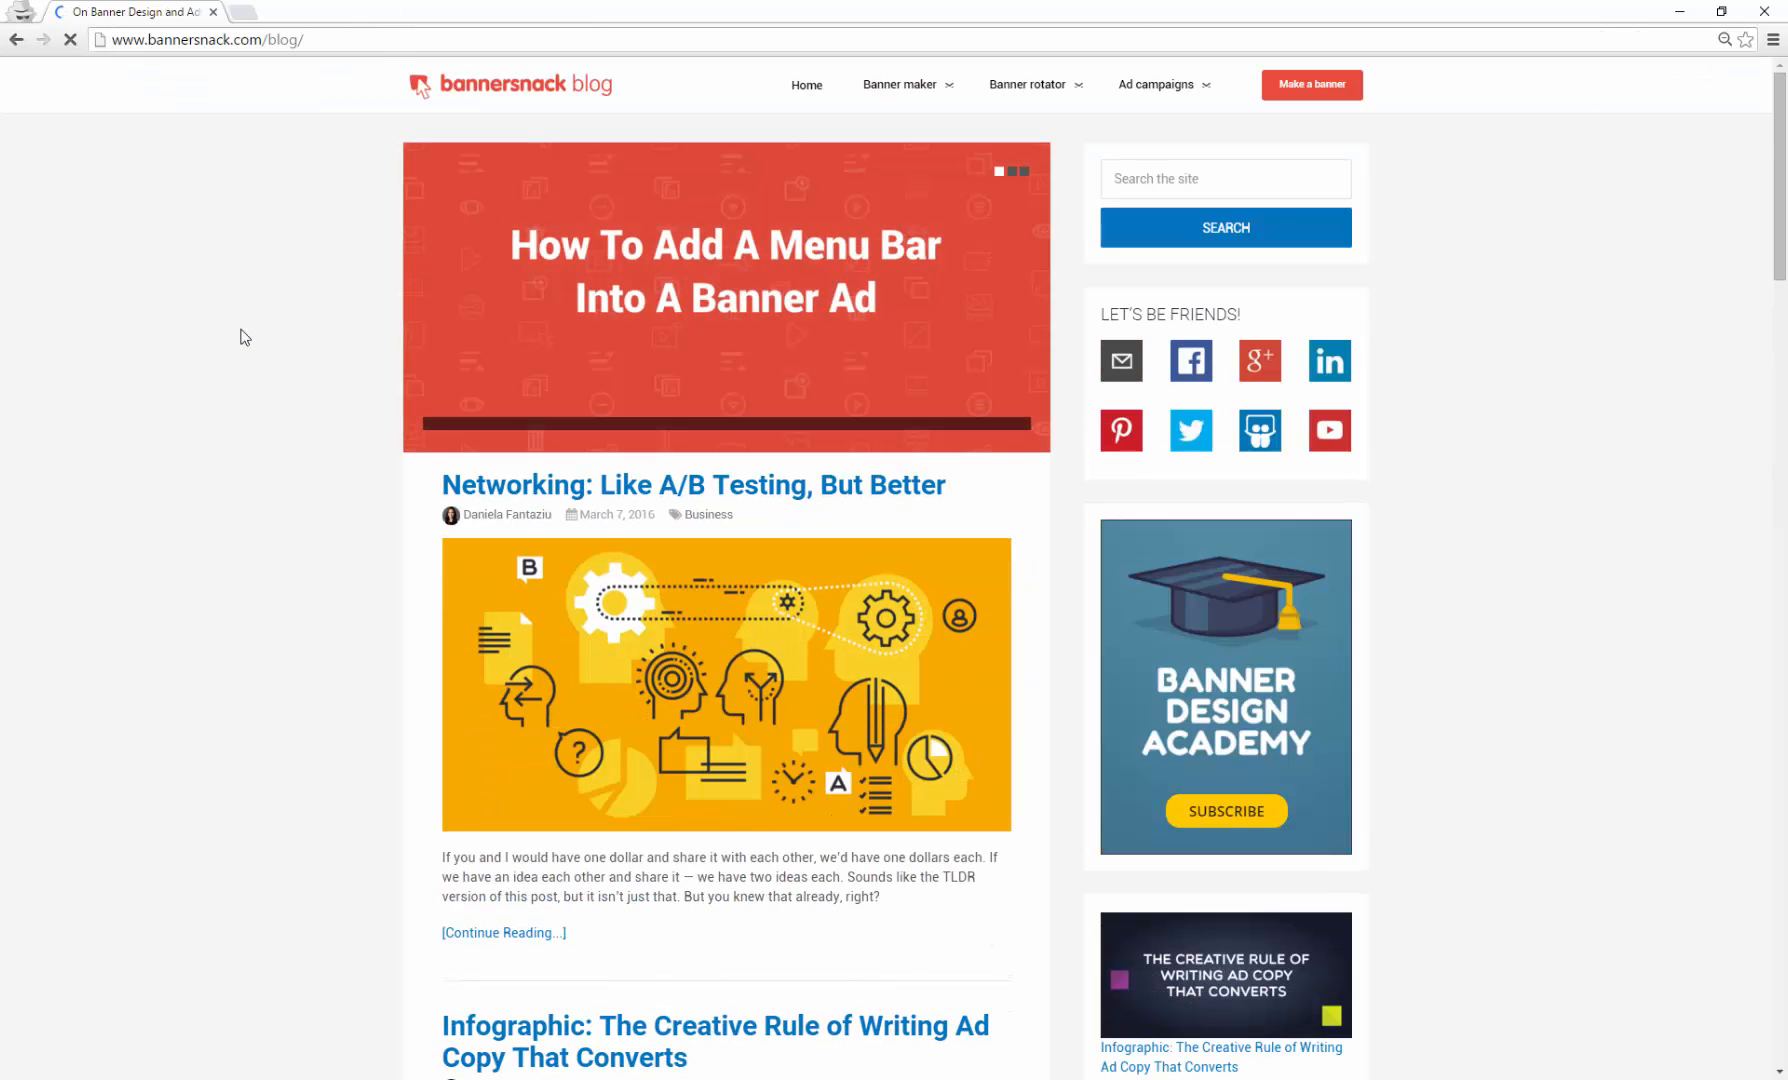
pyautogui.scroll(-3)
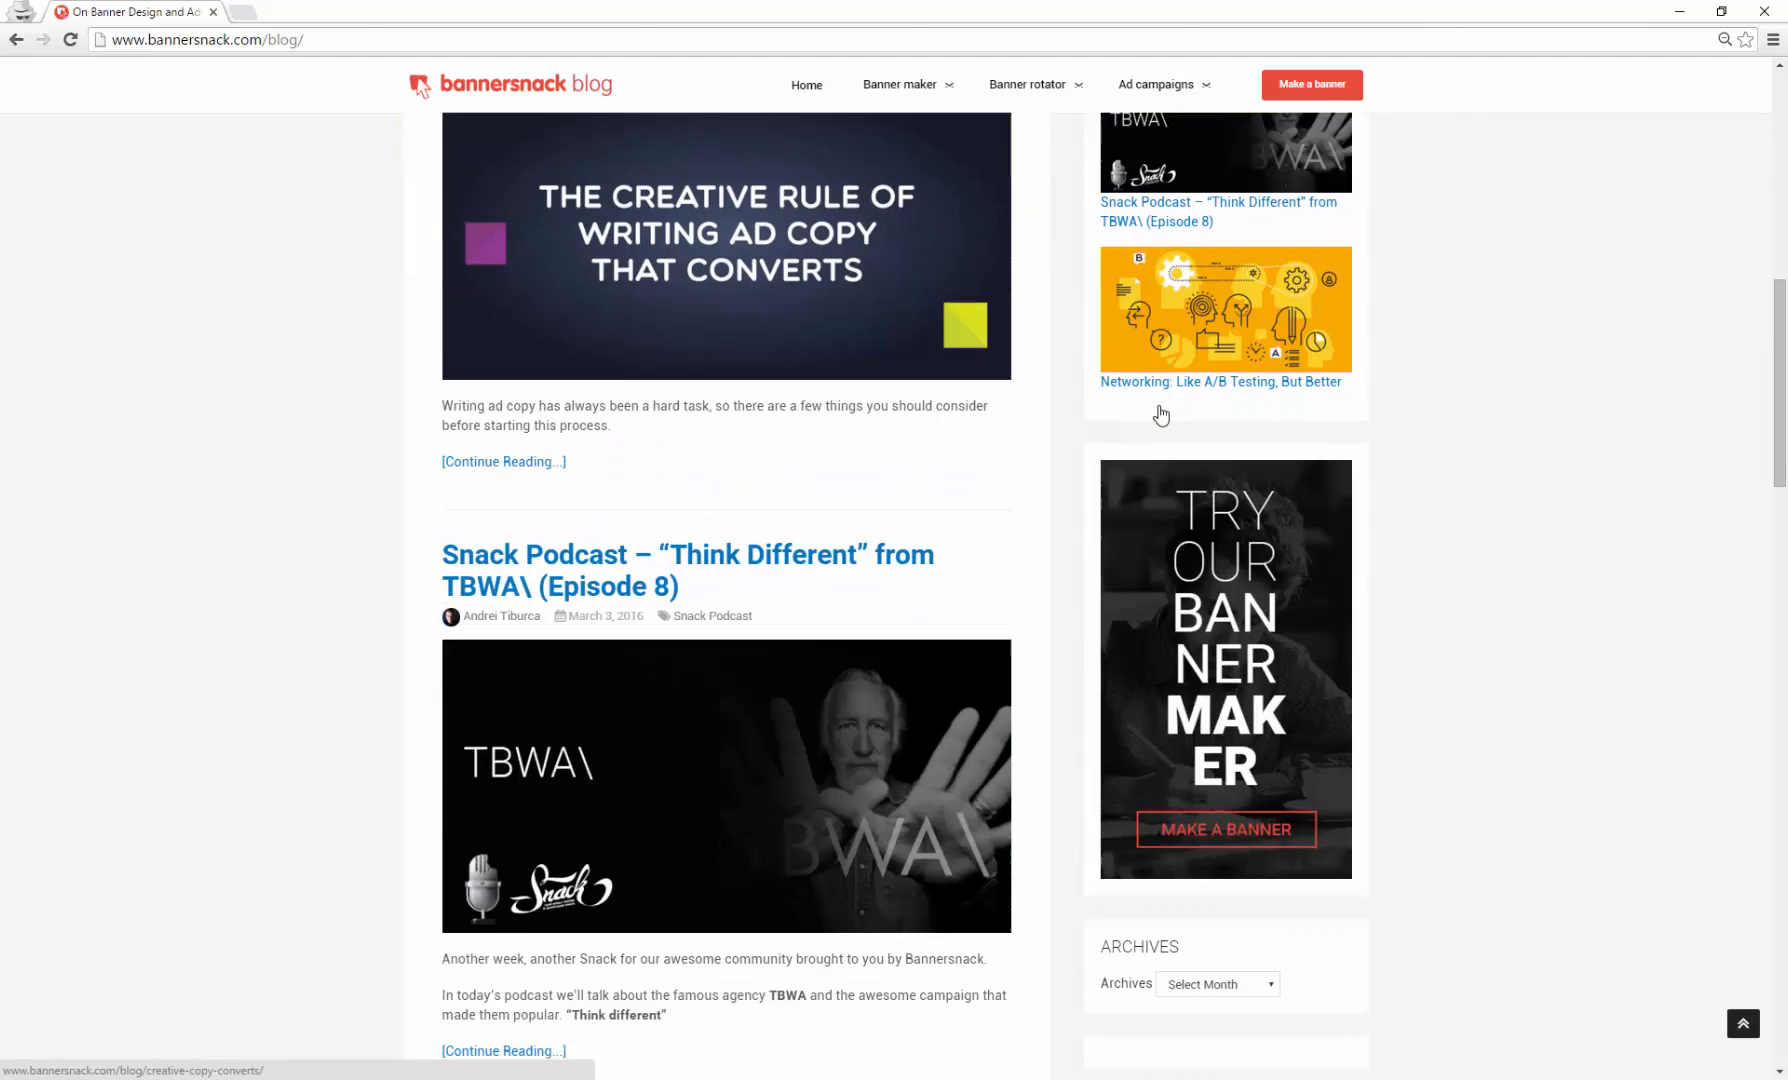
pyautogui.scroll(-3)
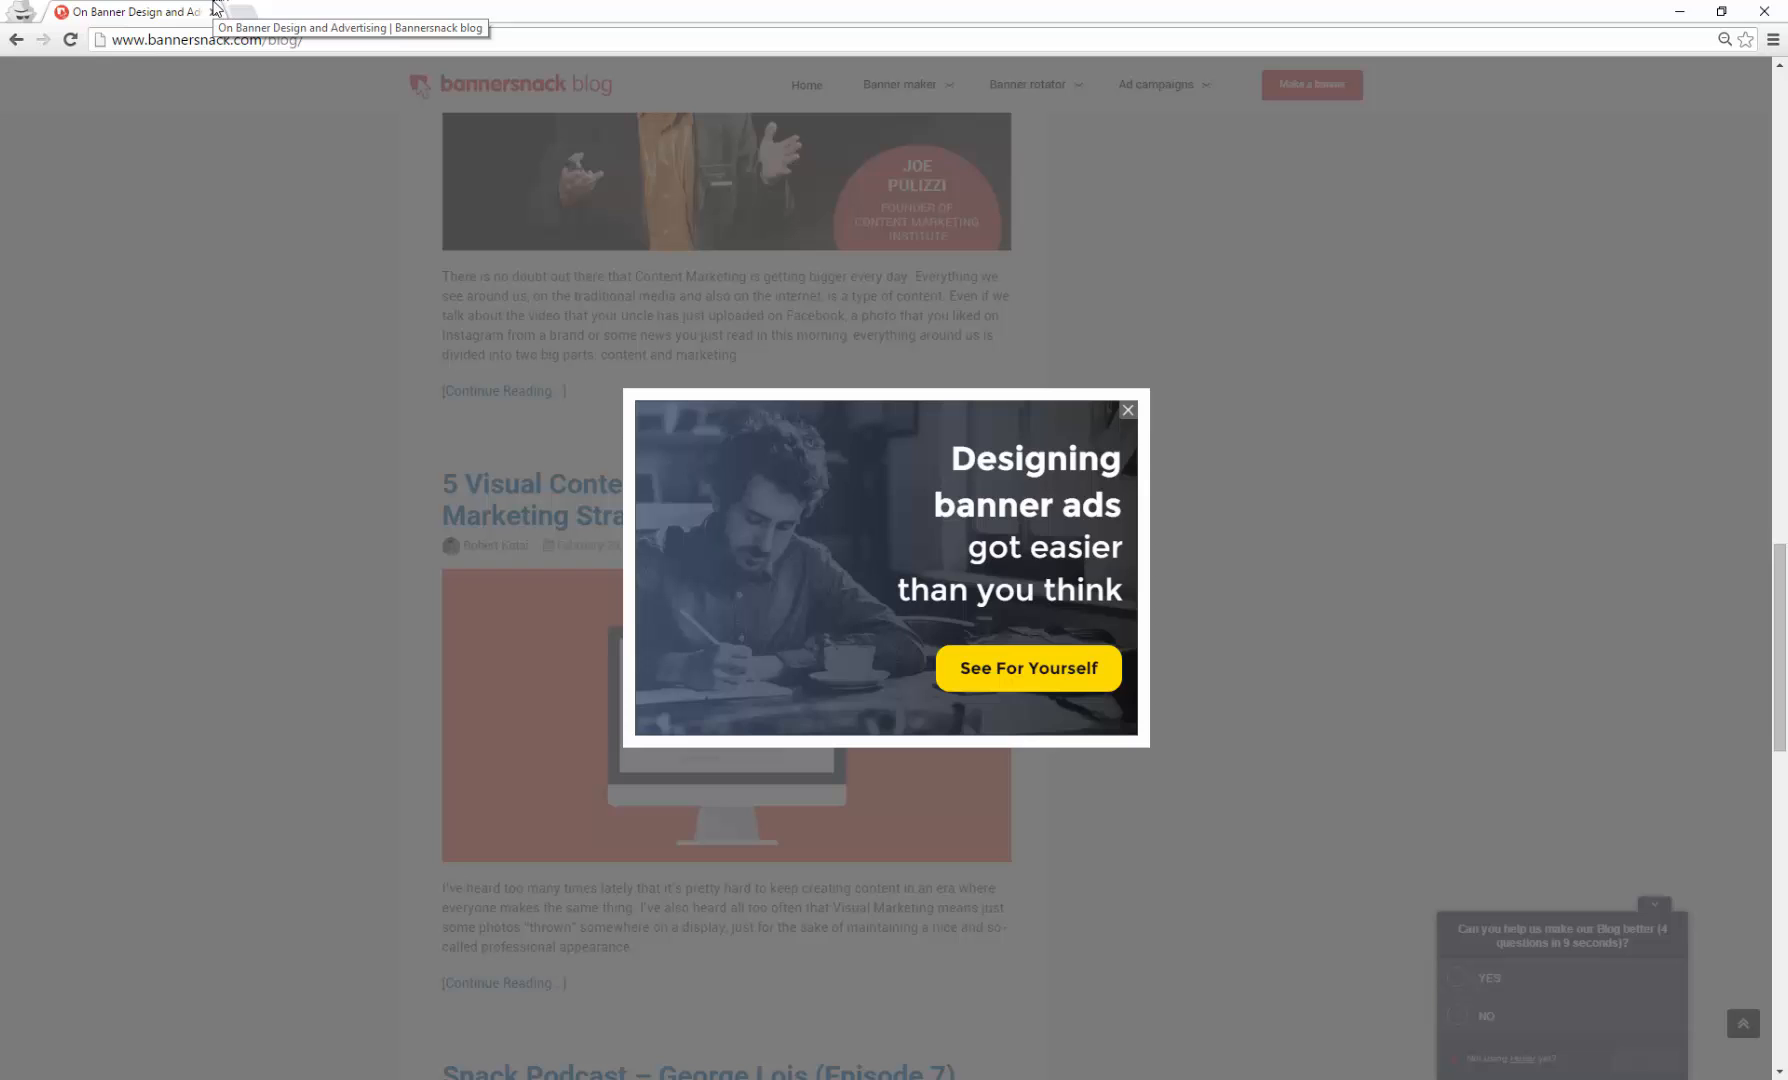
pyautogui.moveTo(827, 485)
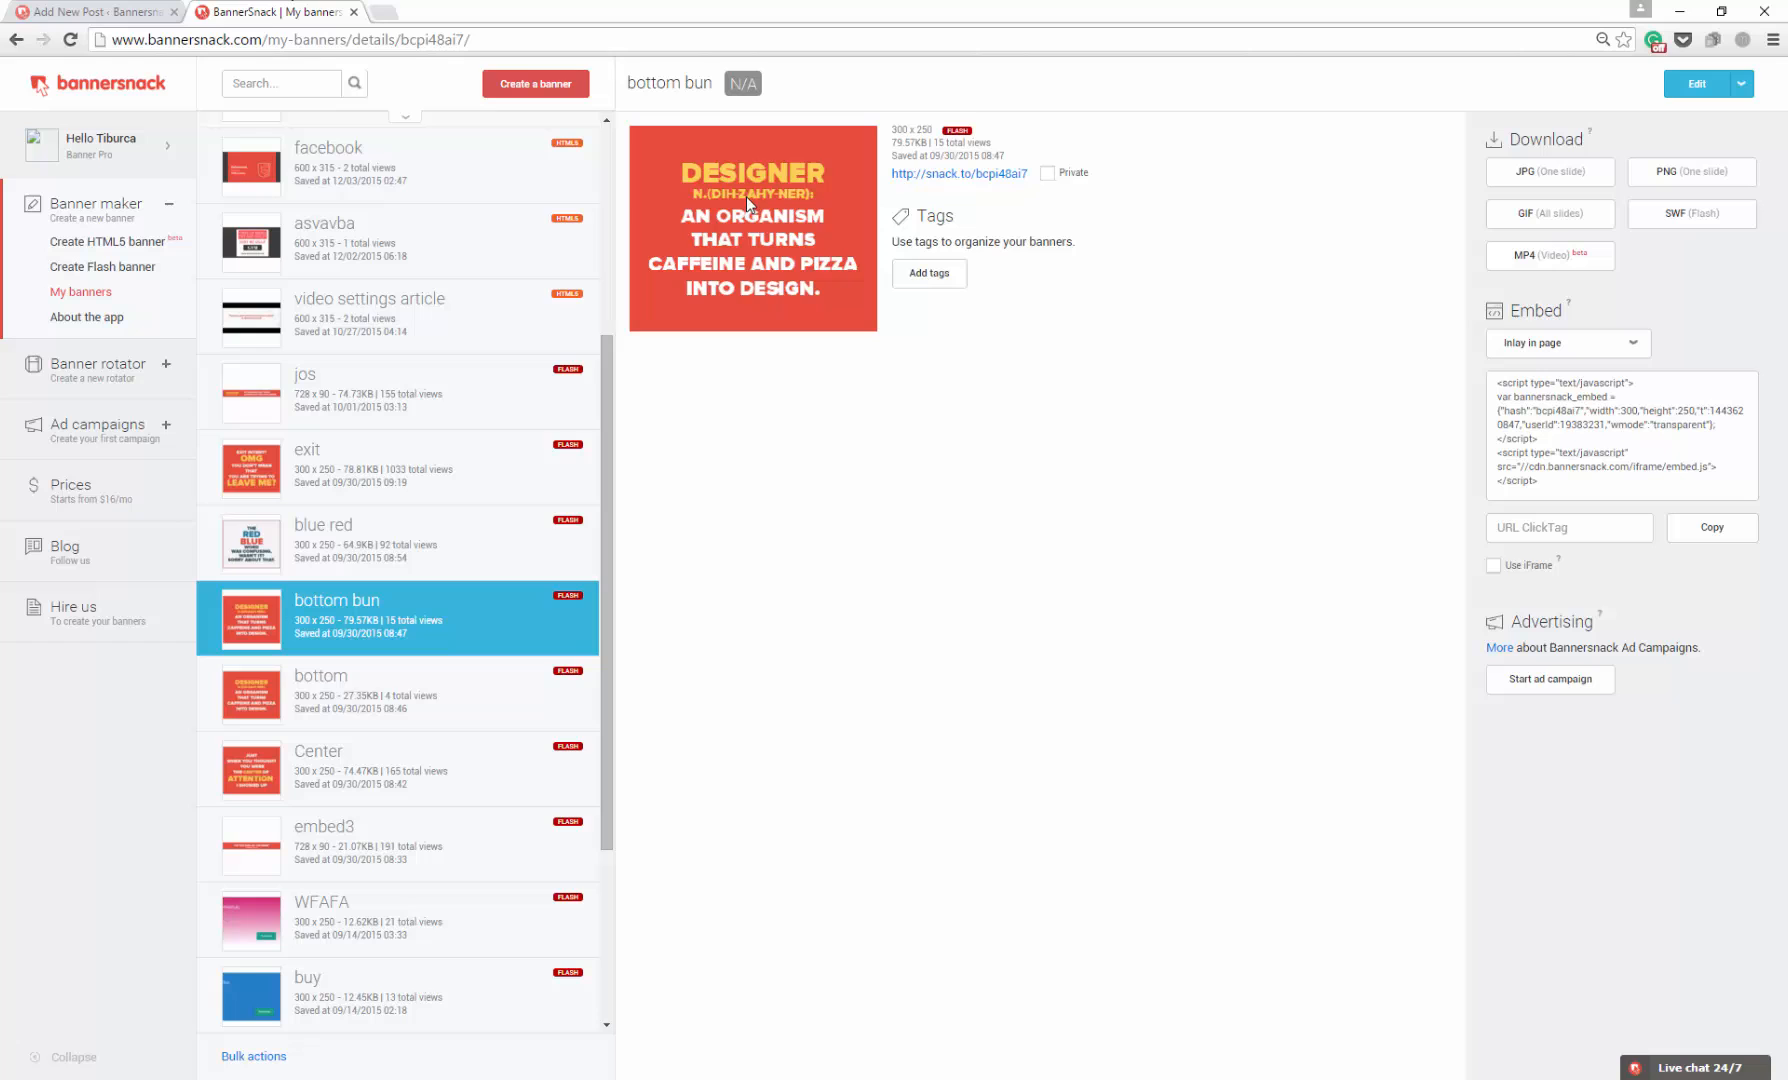
pyautogui.click(1567, 342)
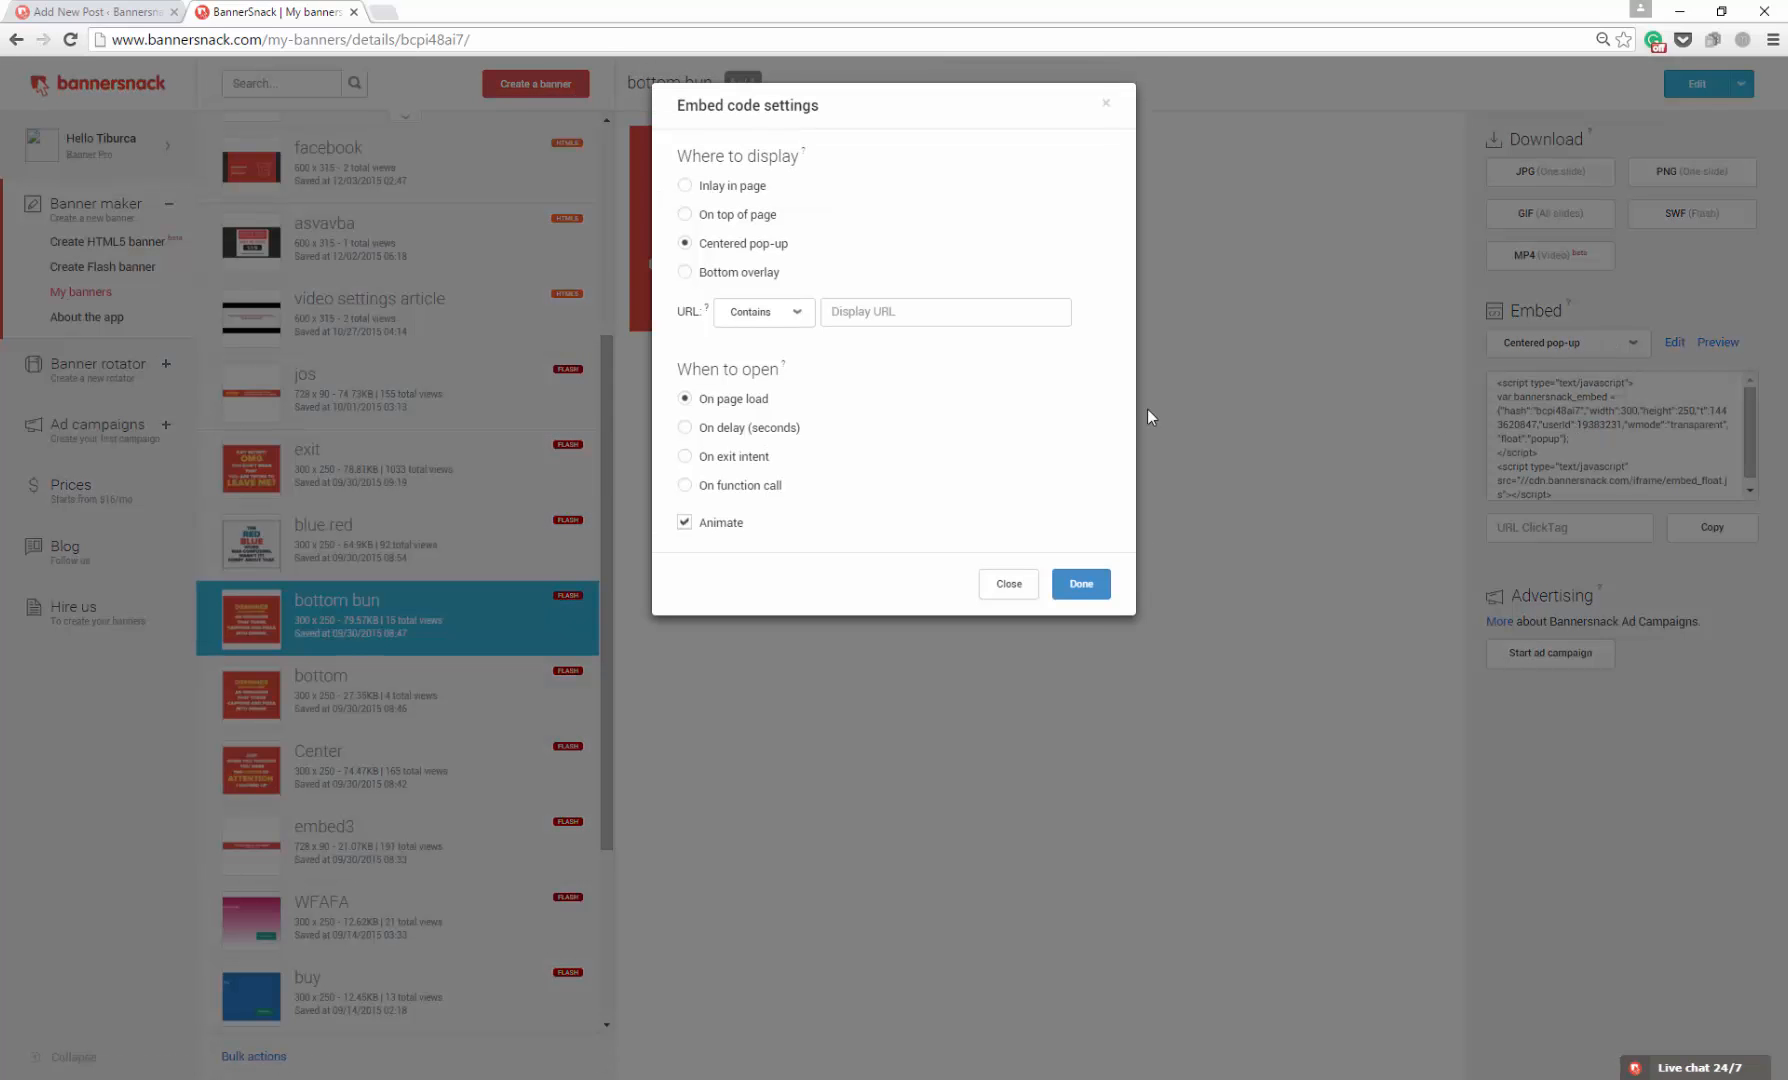
pyautogui.click(1078, 583)
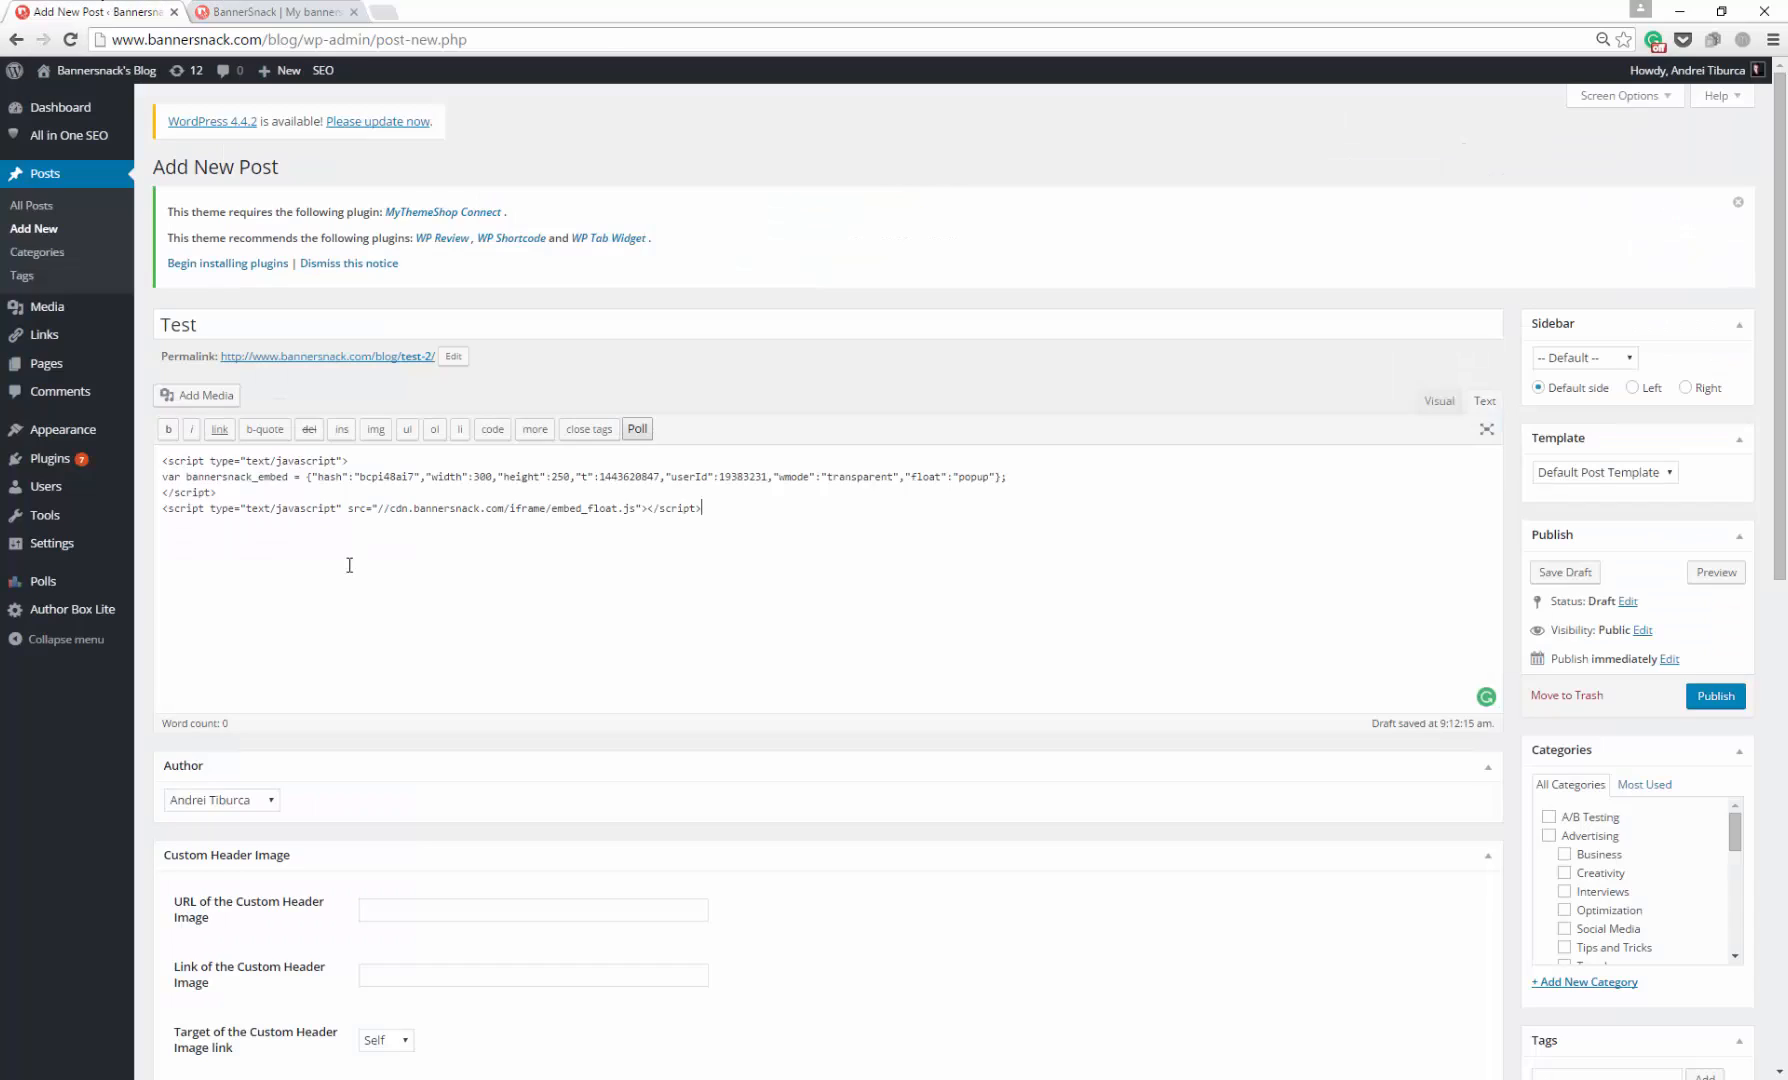
# Switch the Test post to Visual view and preview it.
pyautogui.click(1438, 400)
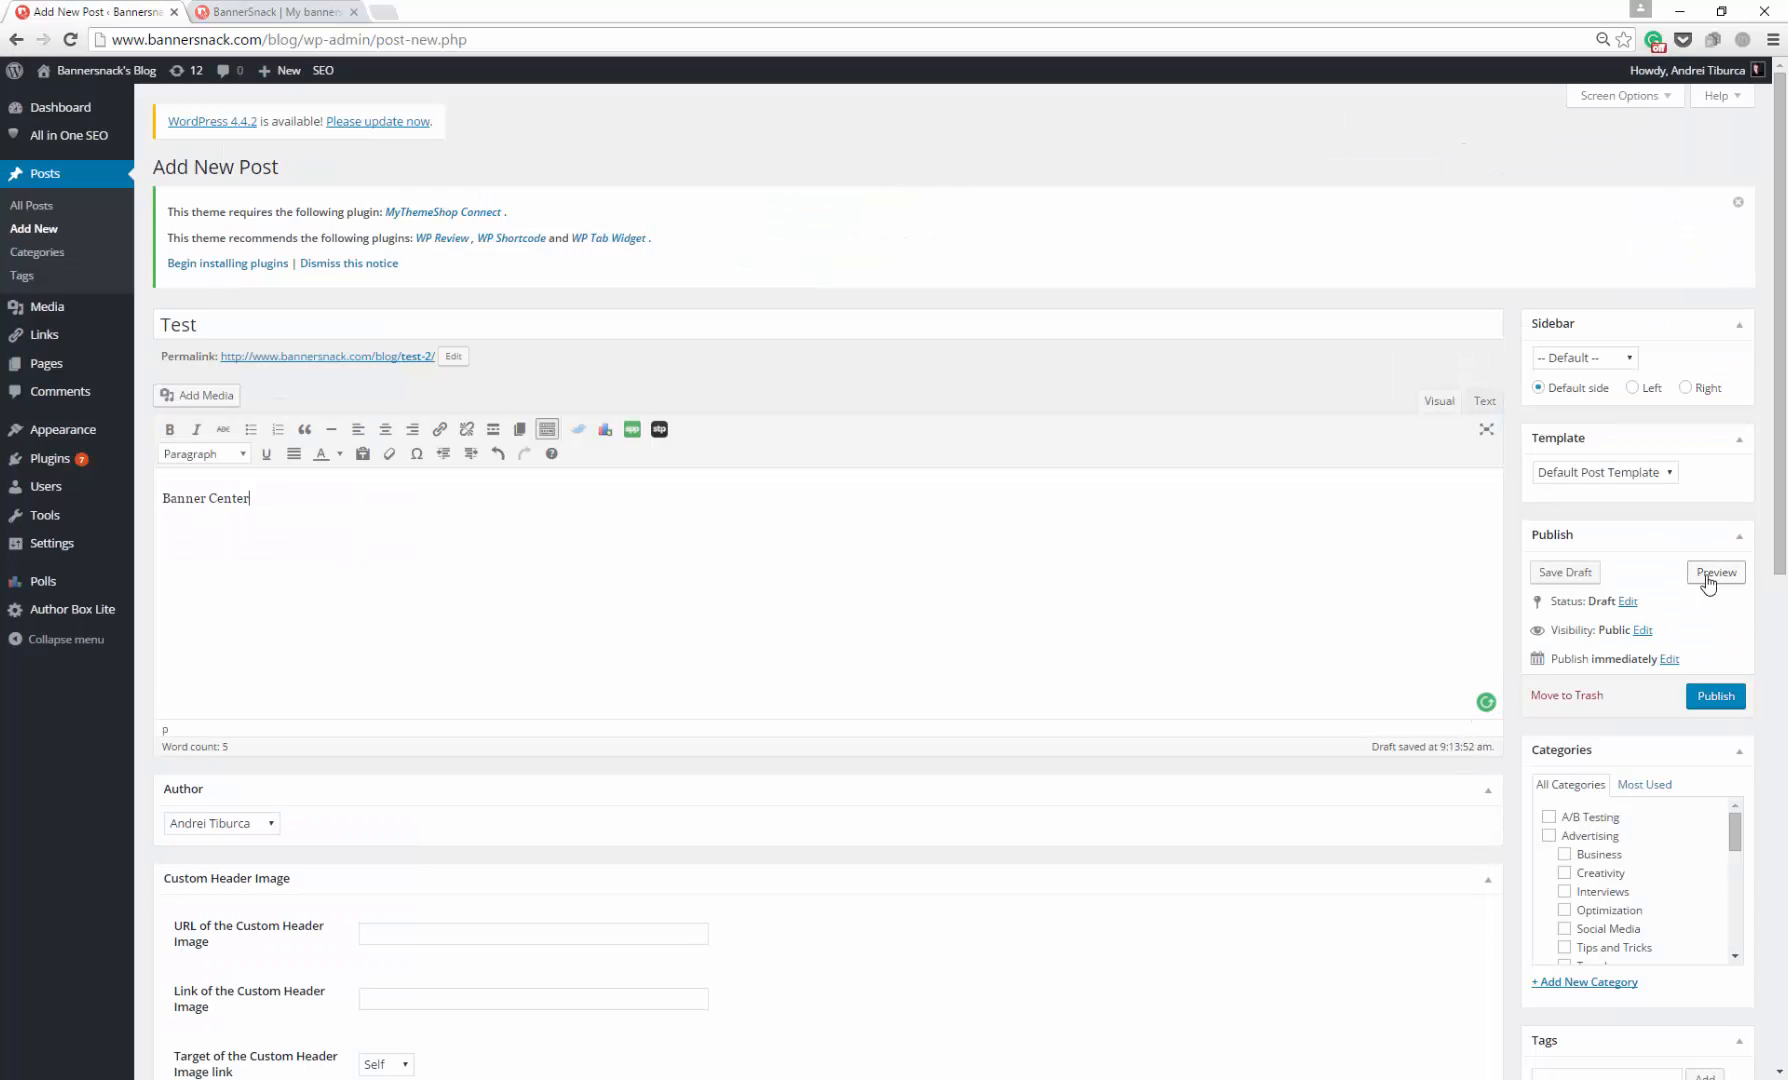
pyautogui.click(1715, 571)
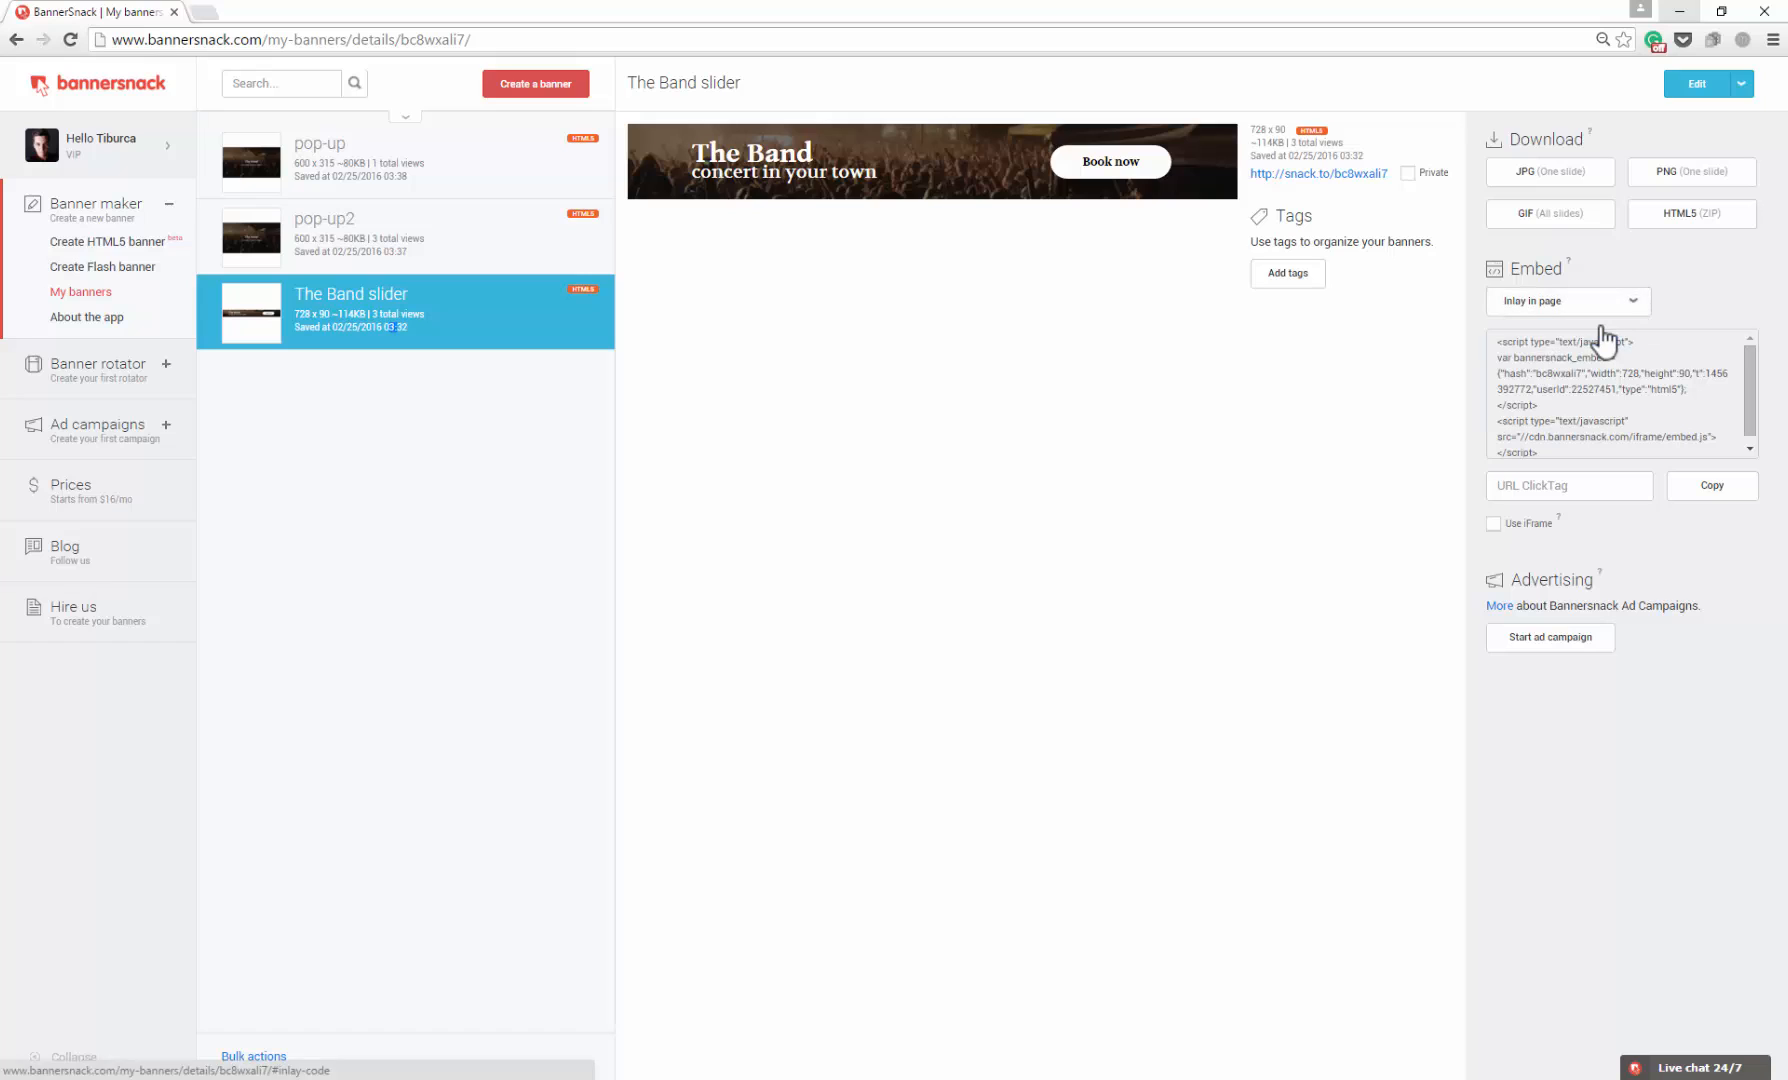
pyautogui.moveTo(1603, 344)
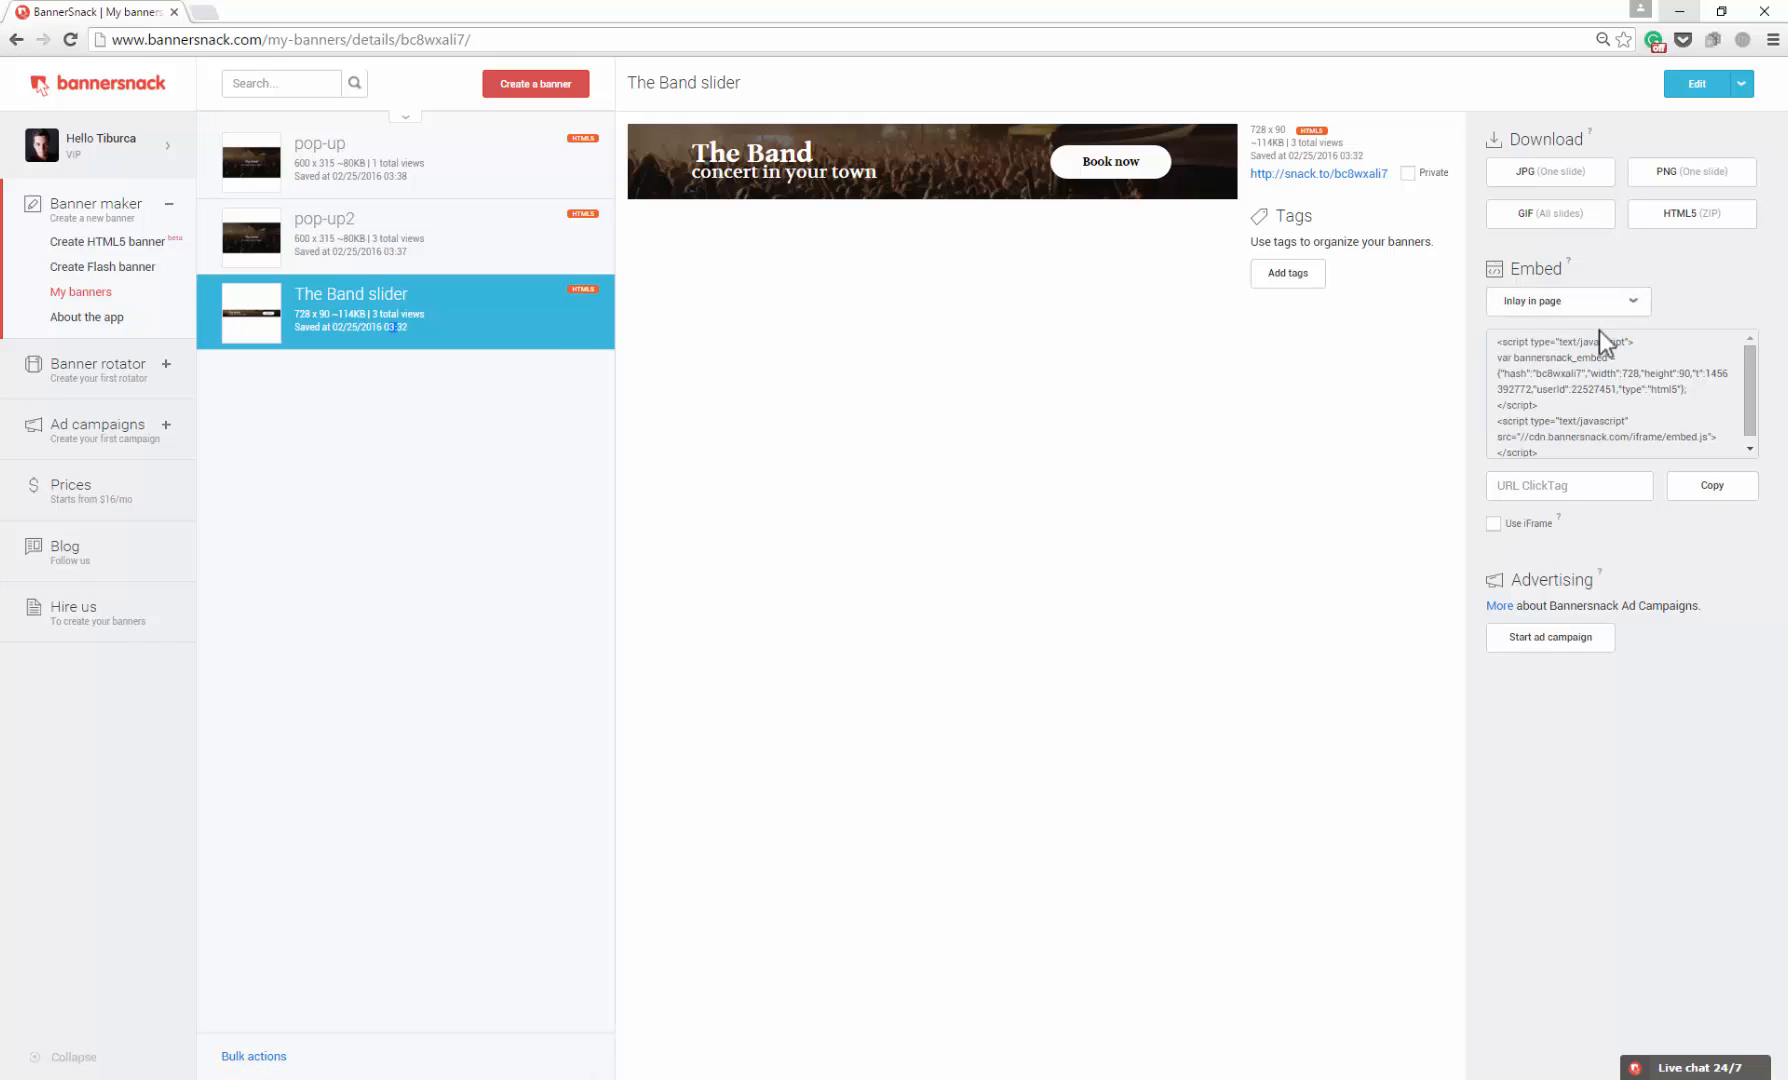
# Set The Band slider's embed to On top of page, preview it, and close the preview.
pyautogui.tripleClick(1614, 393)
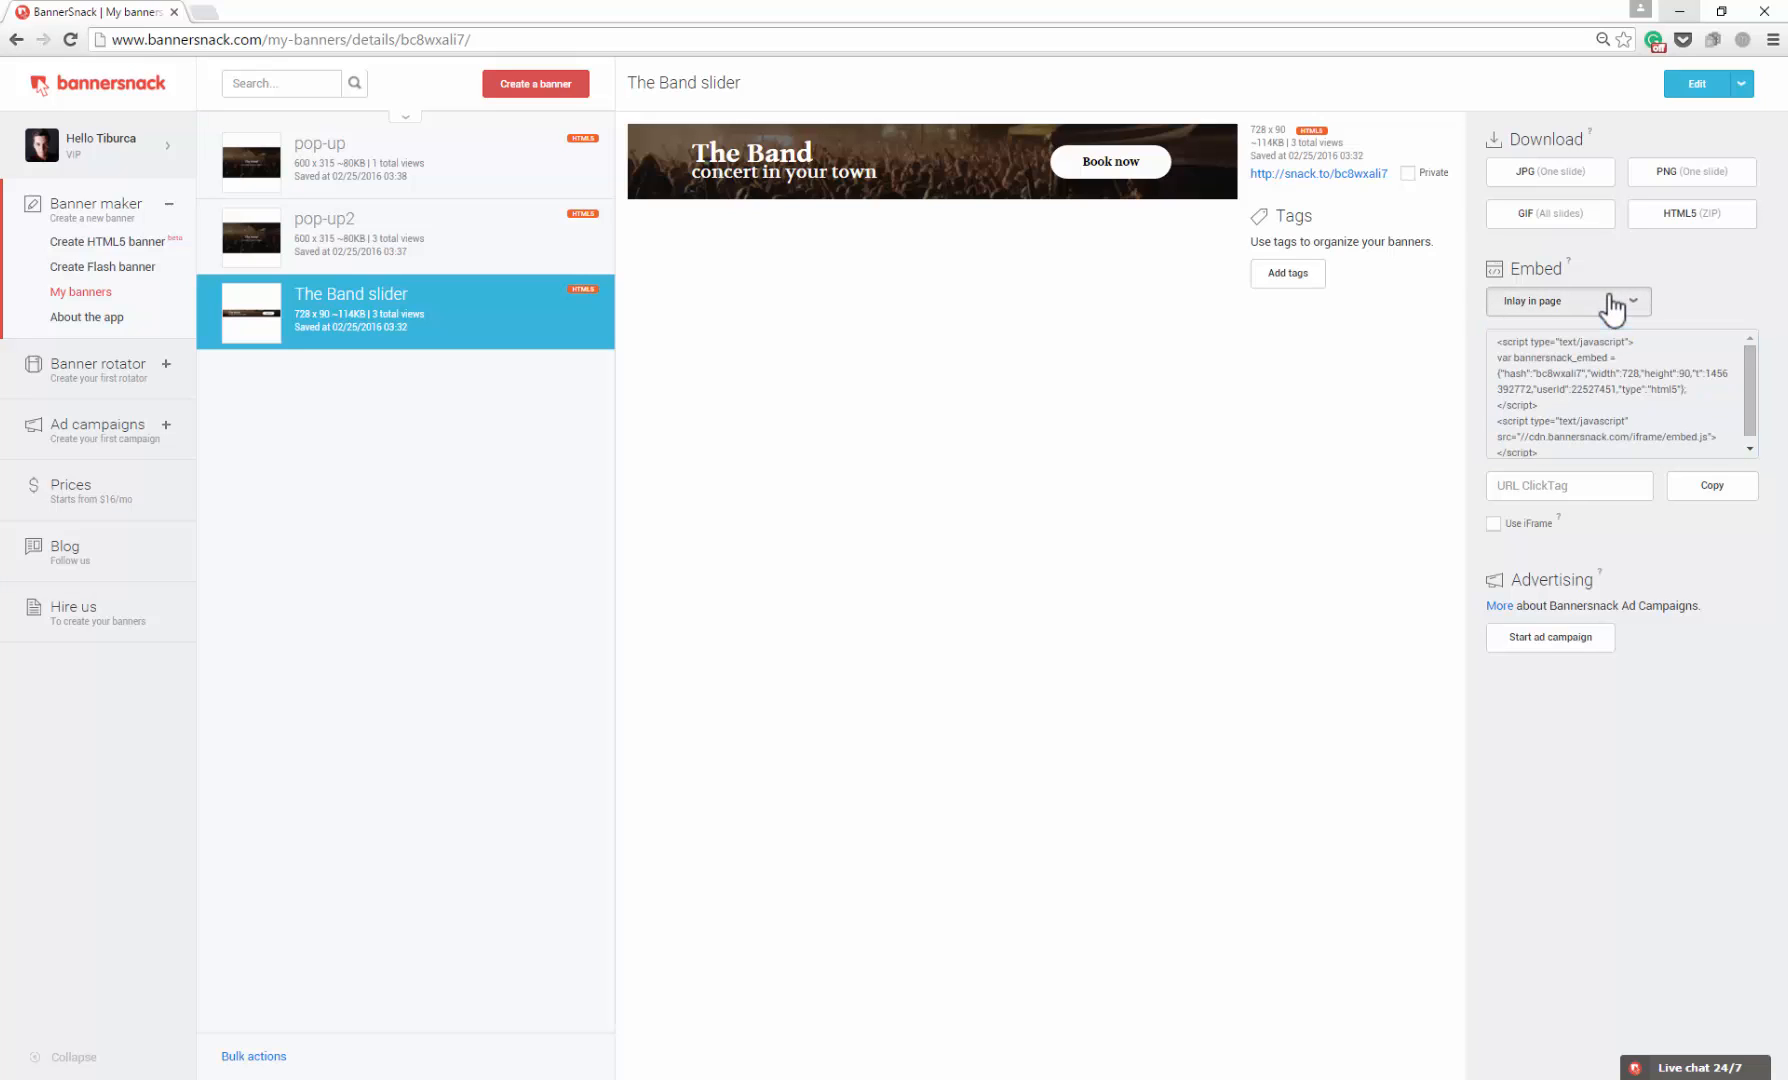
pyautogui.click(1568, 300)
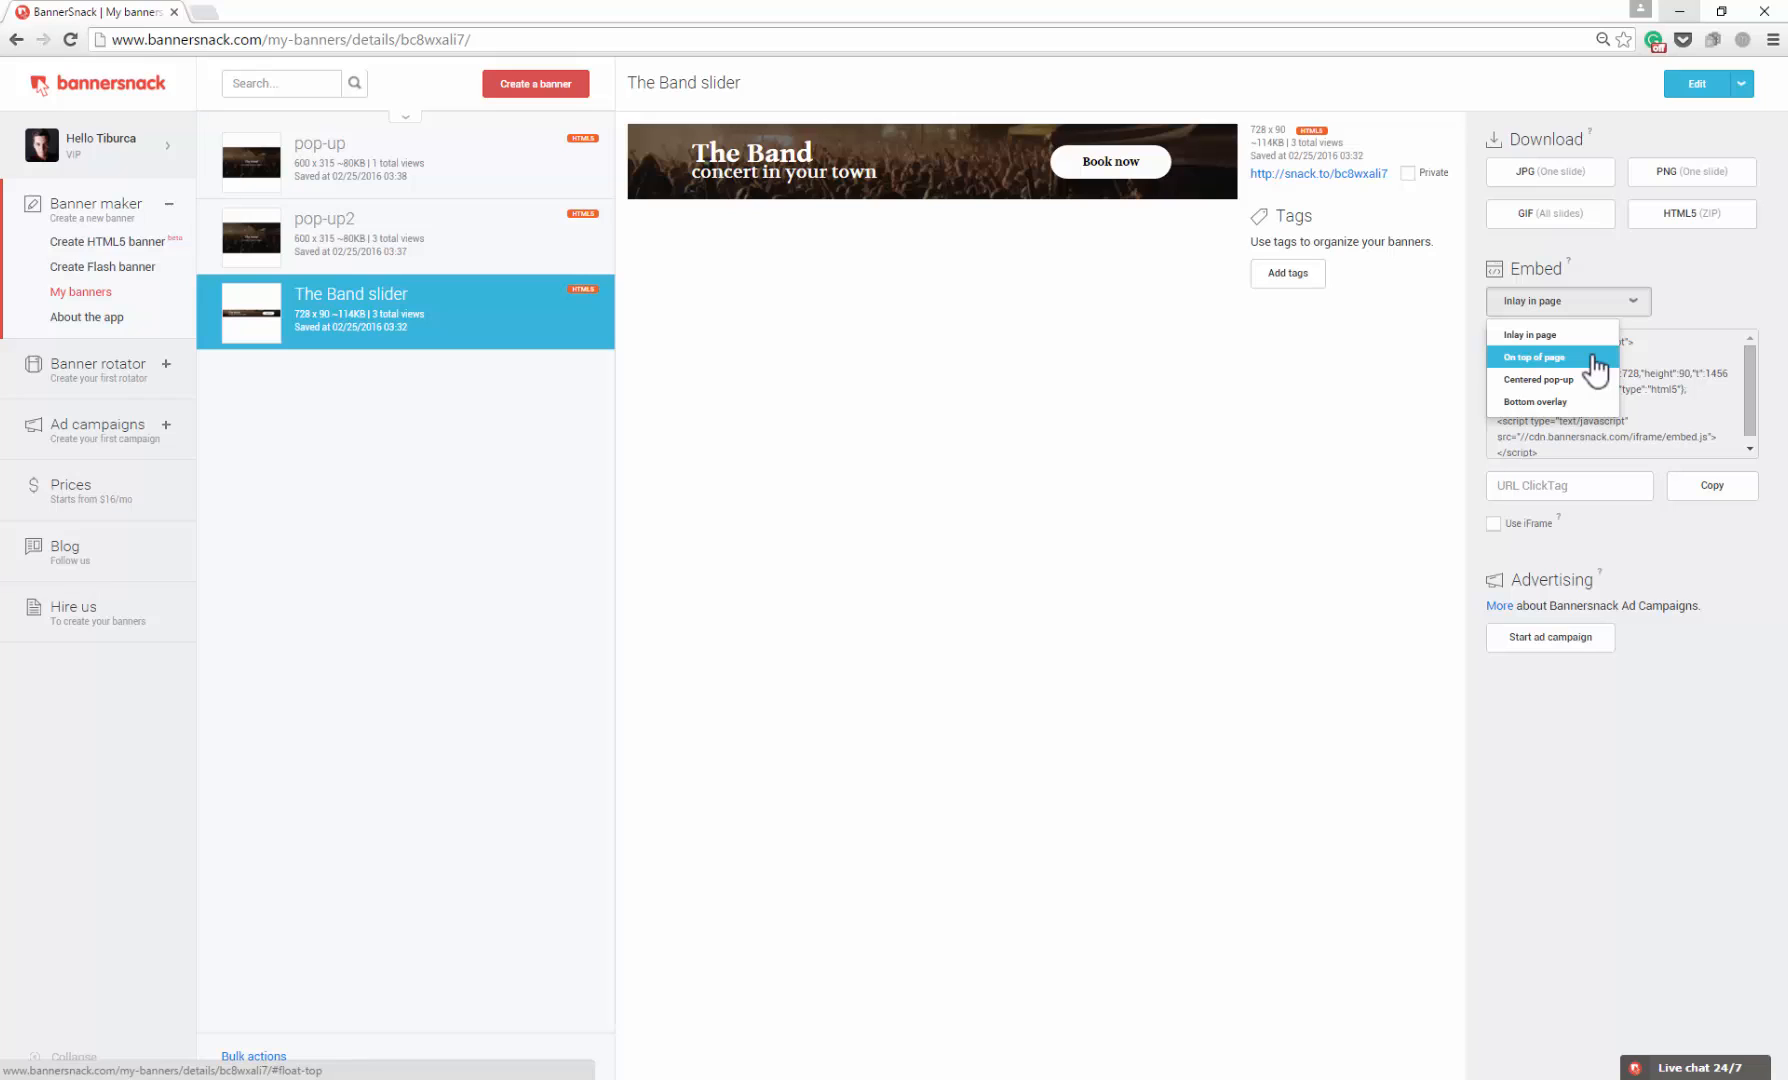
pyautogui.click(1535, 356)
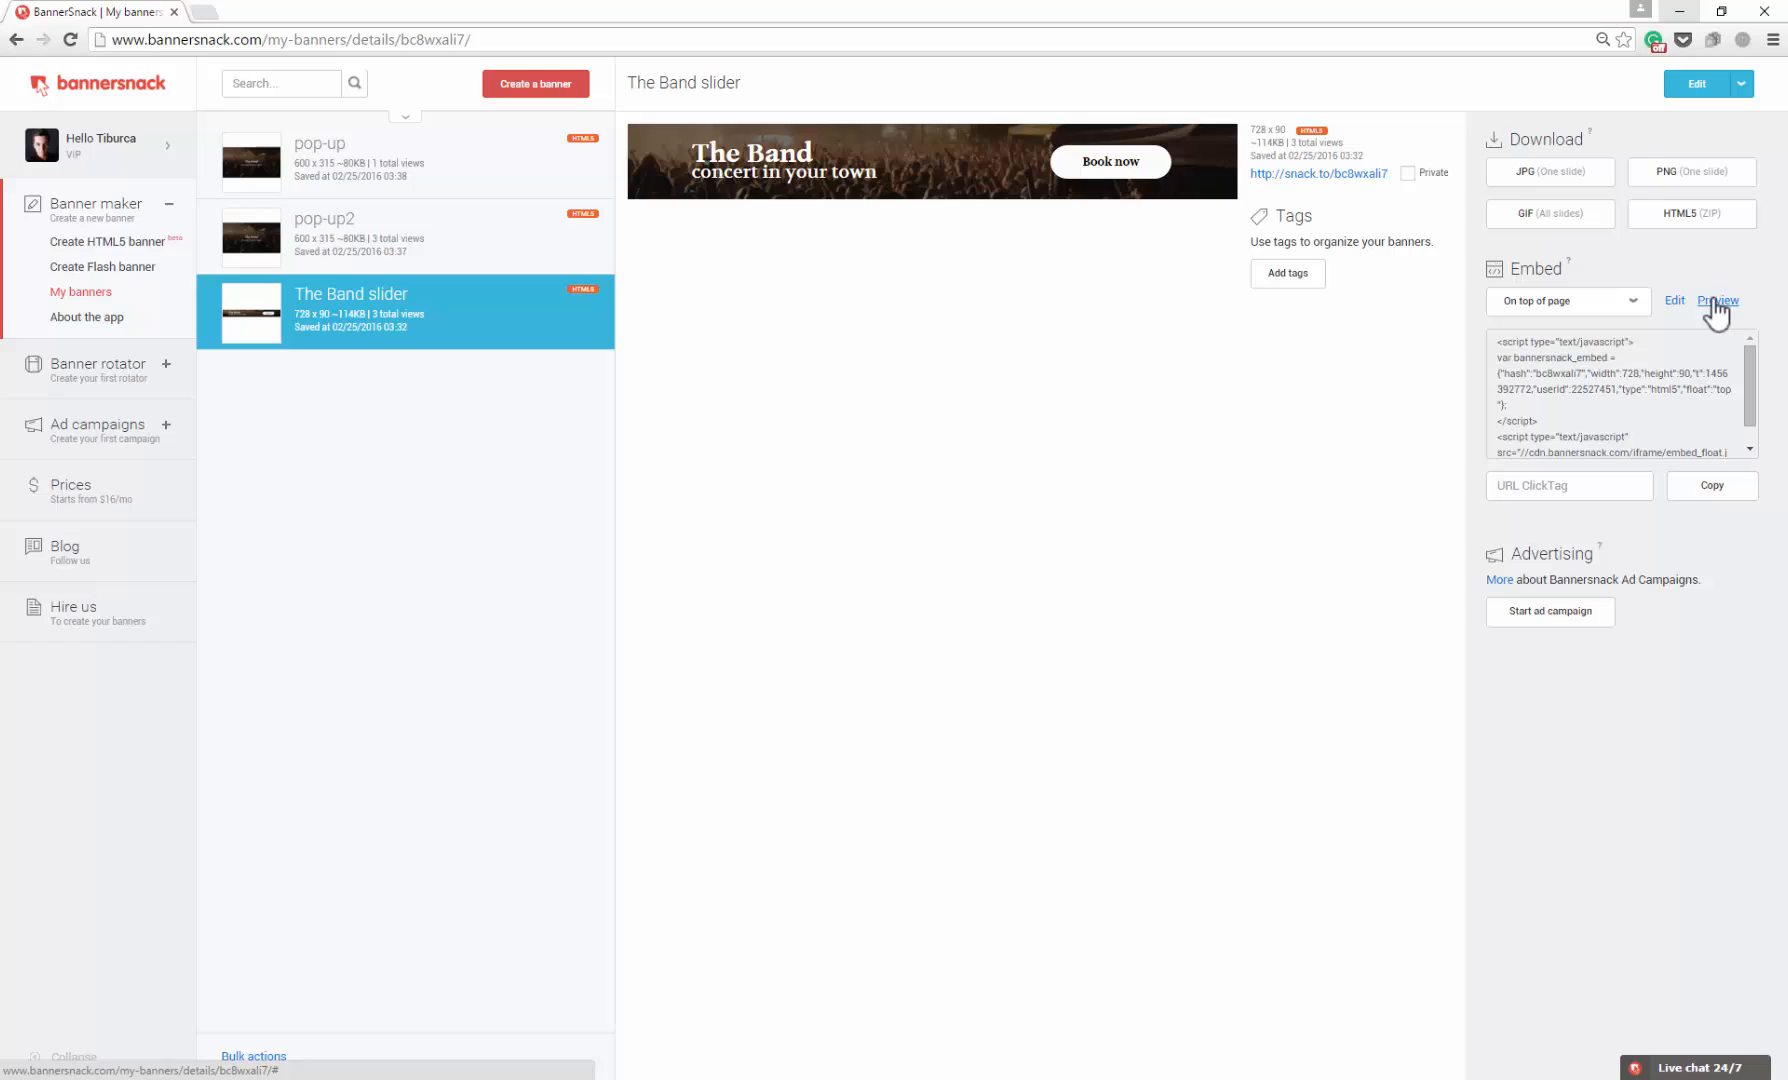
pyautogui.click(1716, 301)
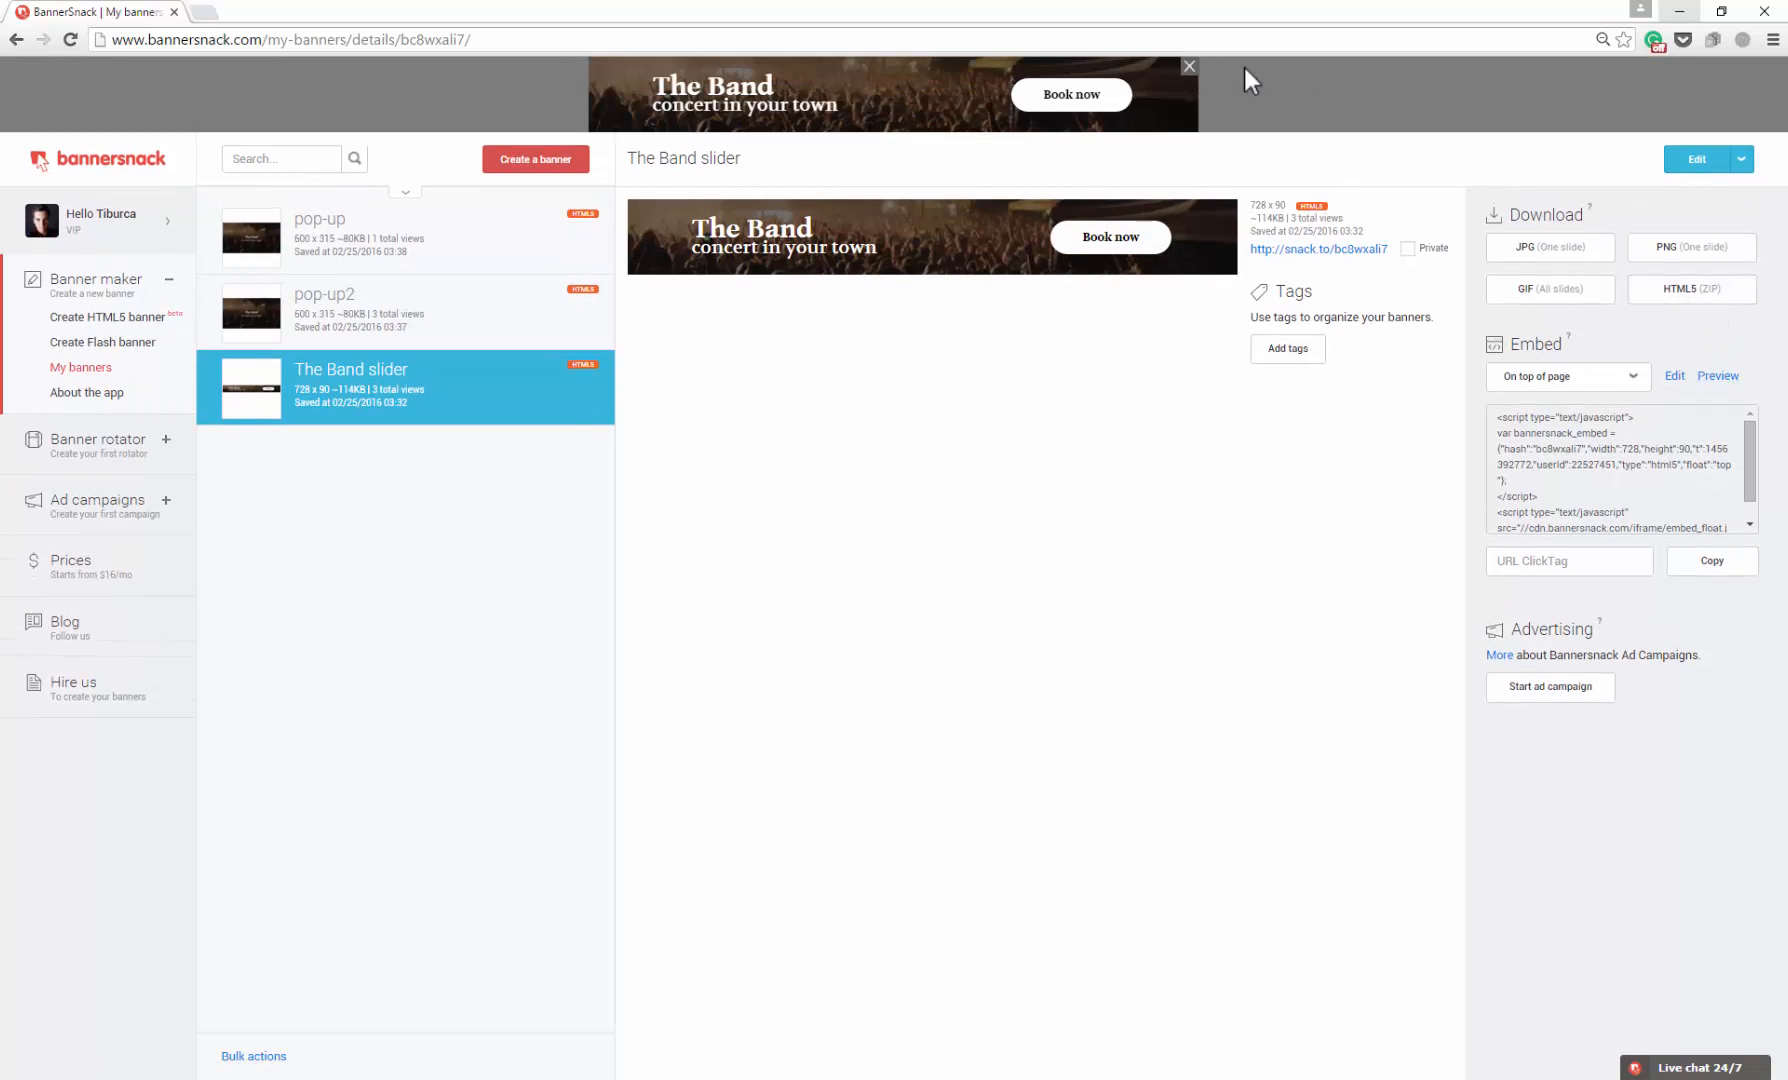
pyautogui.click(1189, 65)
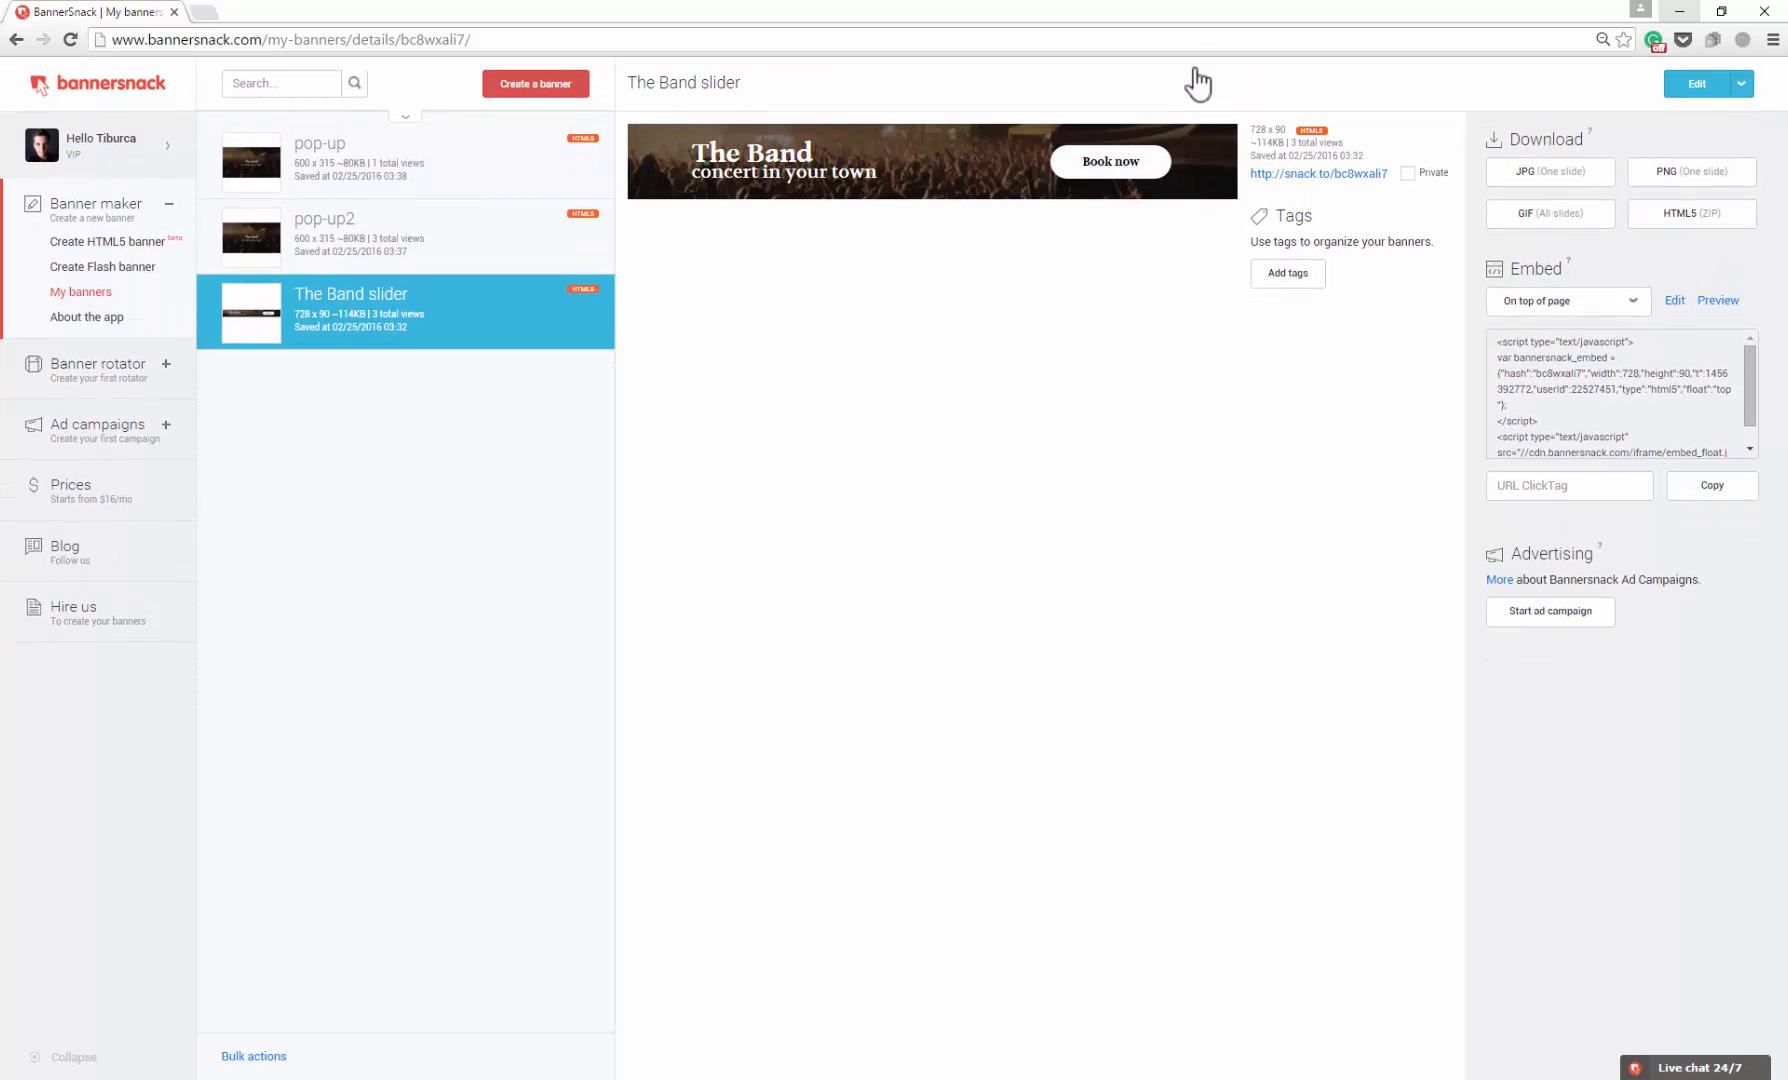
# Embed pop-up2 as a Centered pop-up, preview it, and dismiss the preview.
pyautogui.click(405, 234)
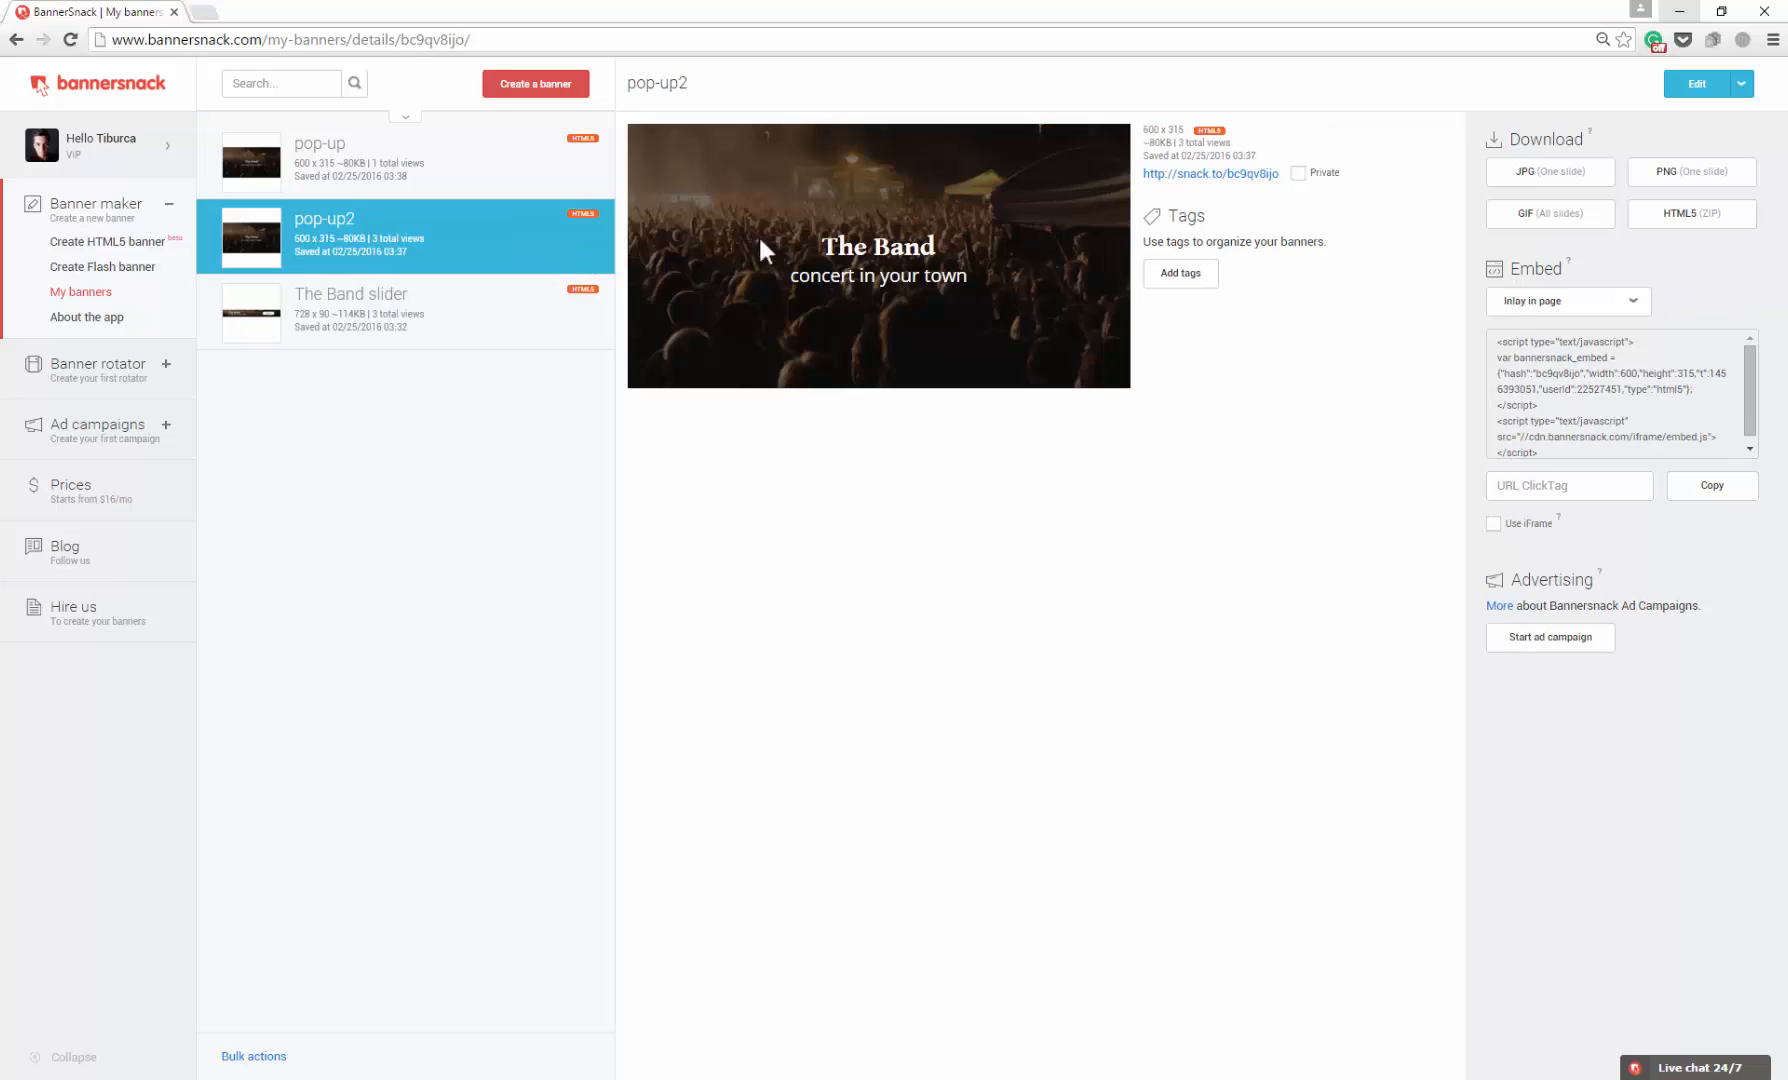
pyautogui.click(1567, 301)
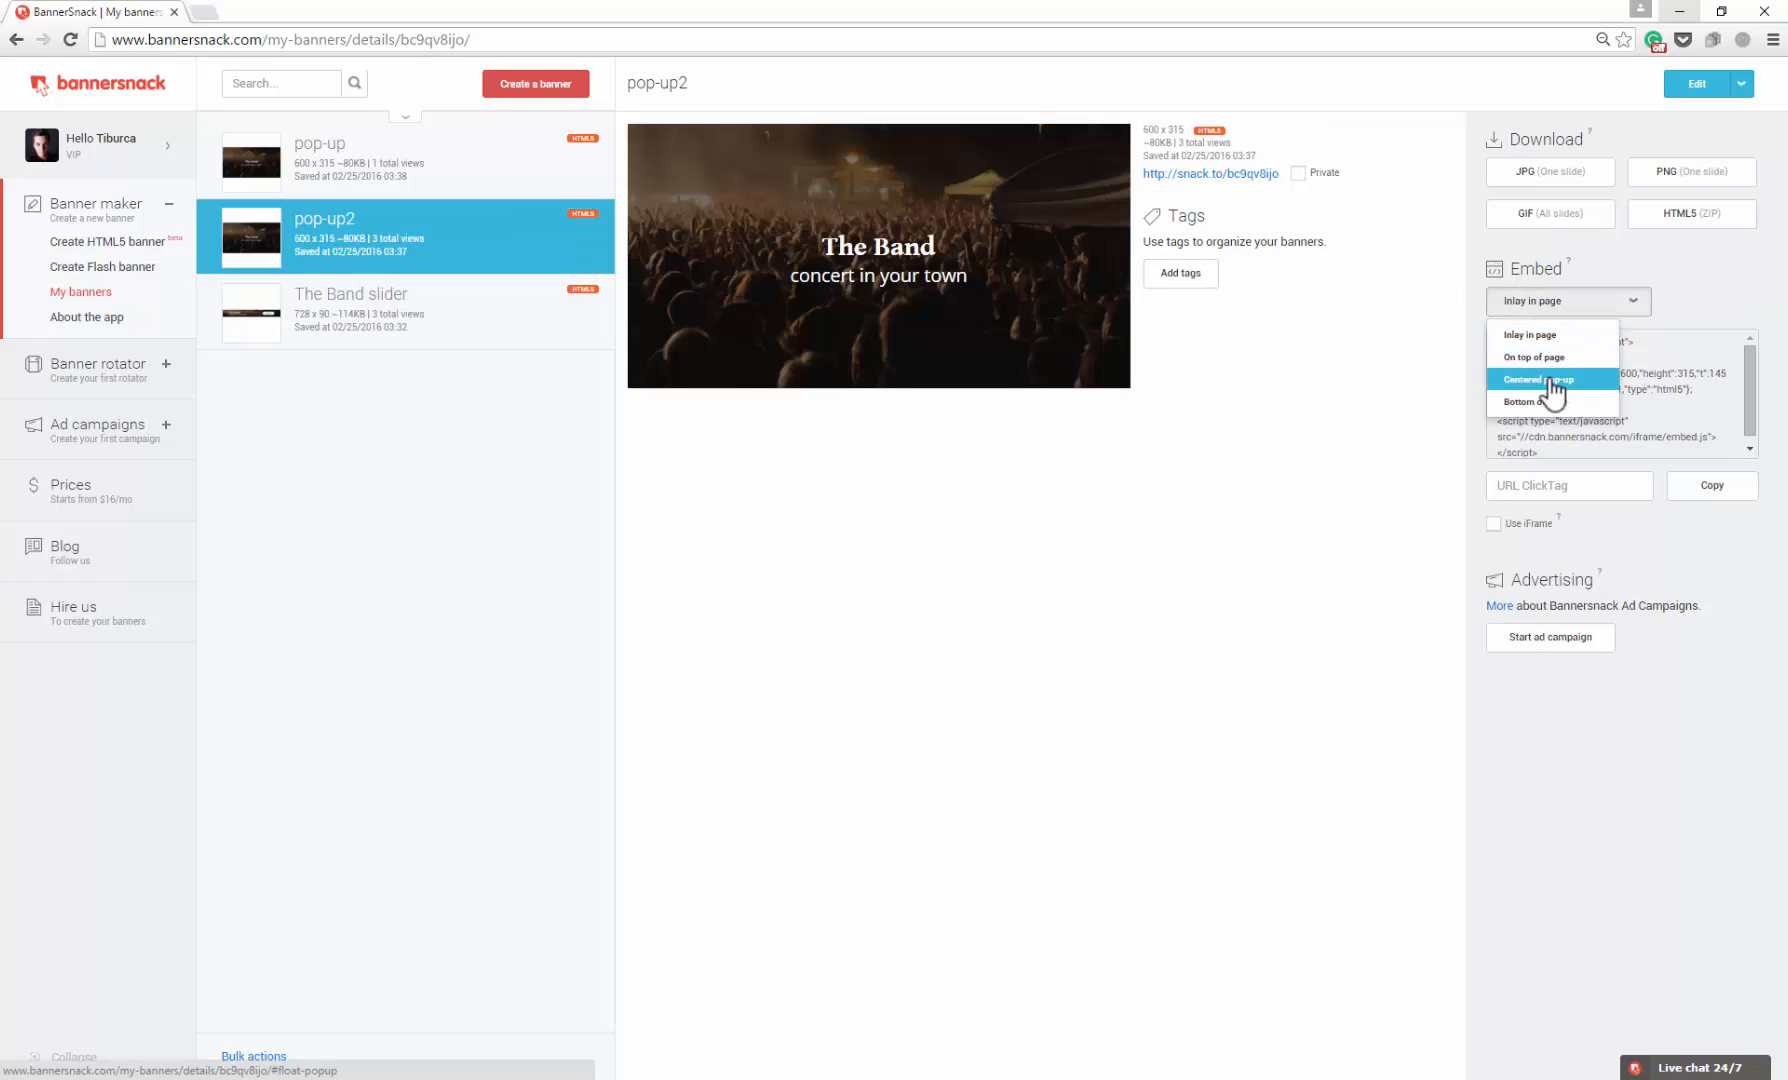
pyautogui.click(1547, 380)
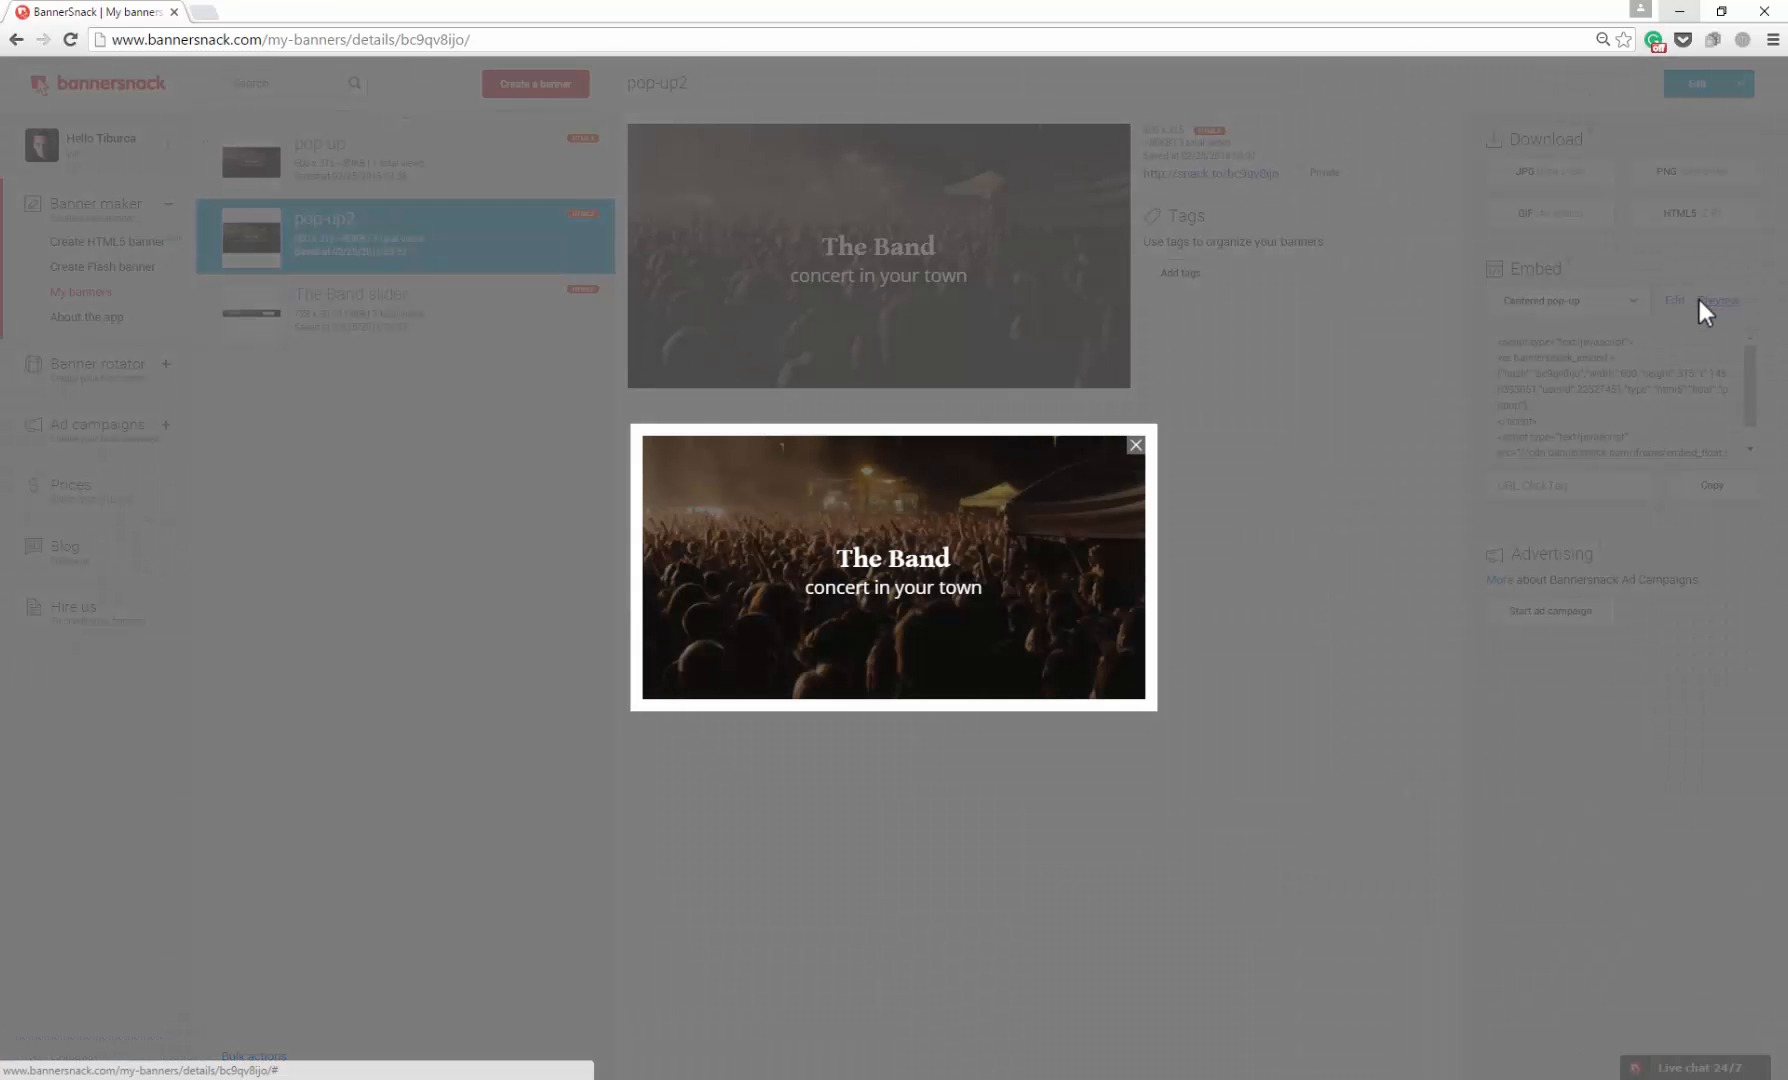
pyautogui.moveTo(1473, 368)
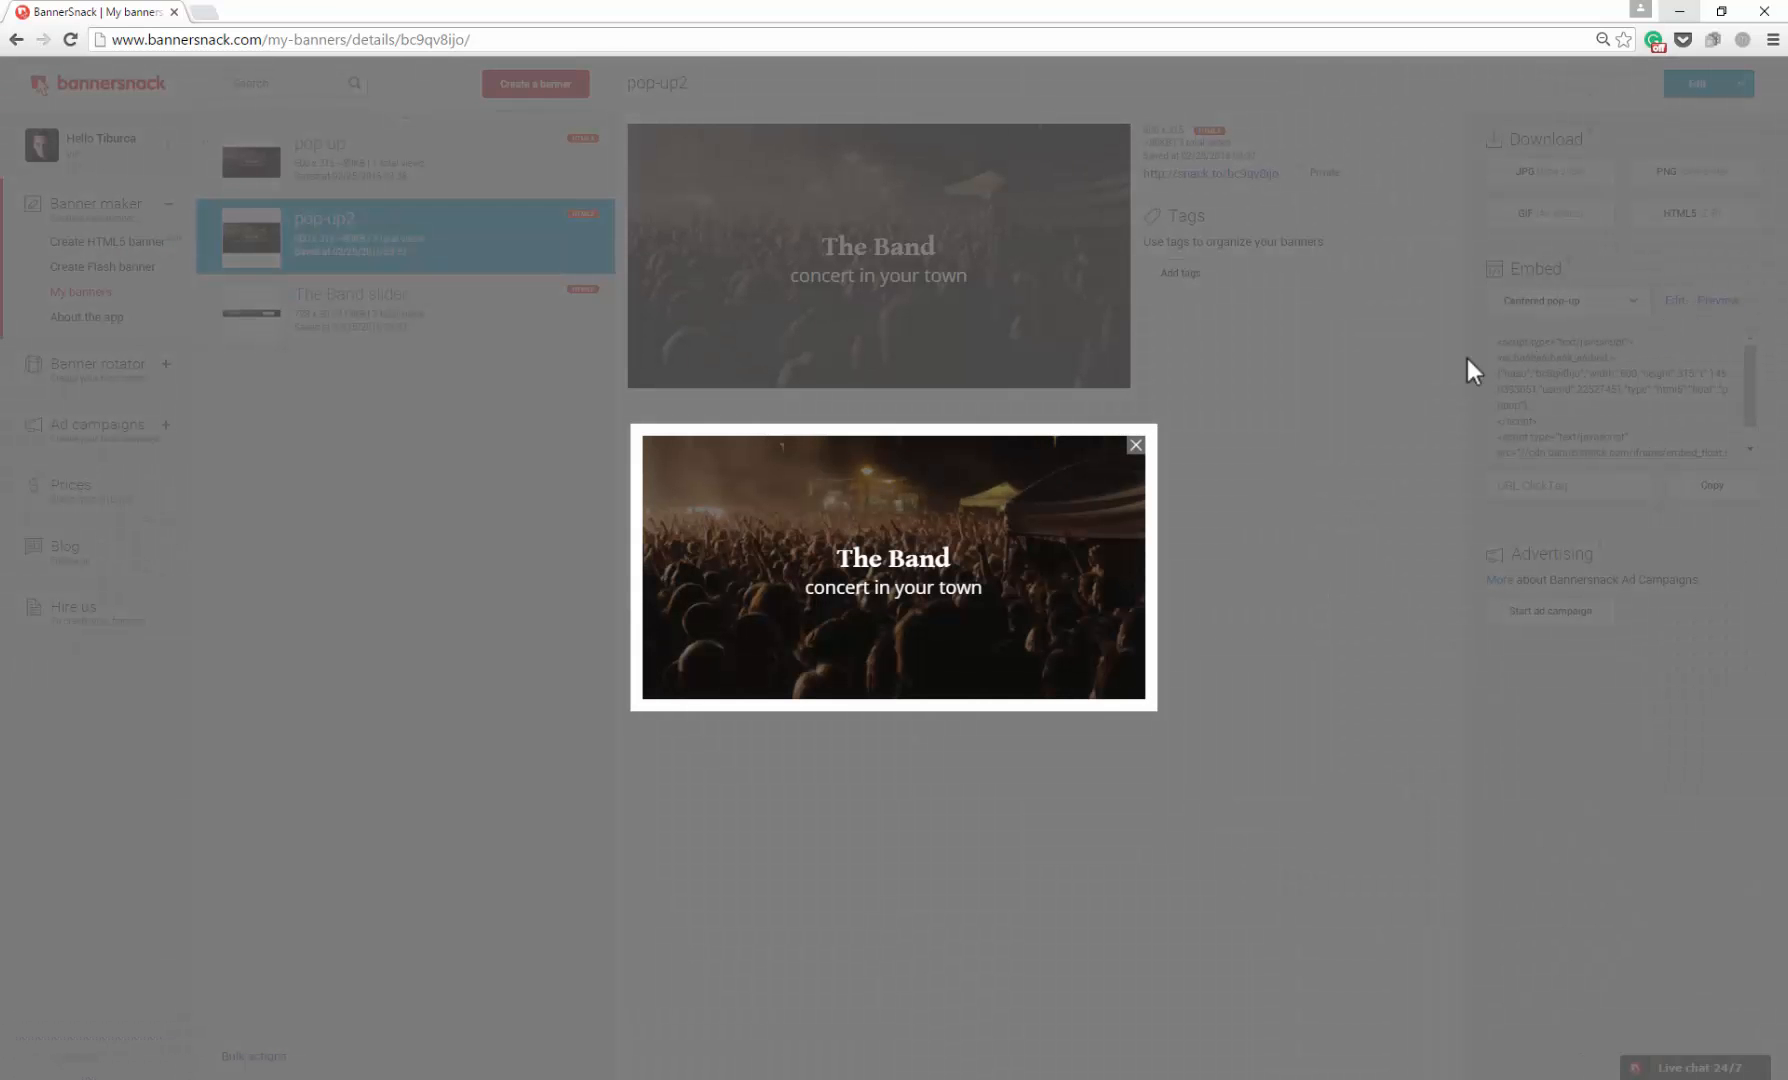
pyautogui.click(1133, 444)
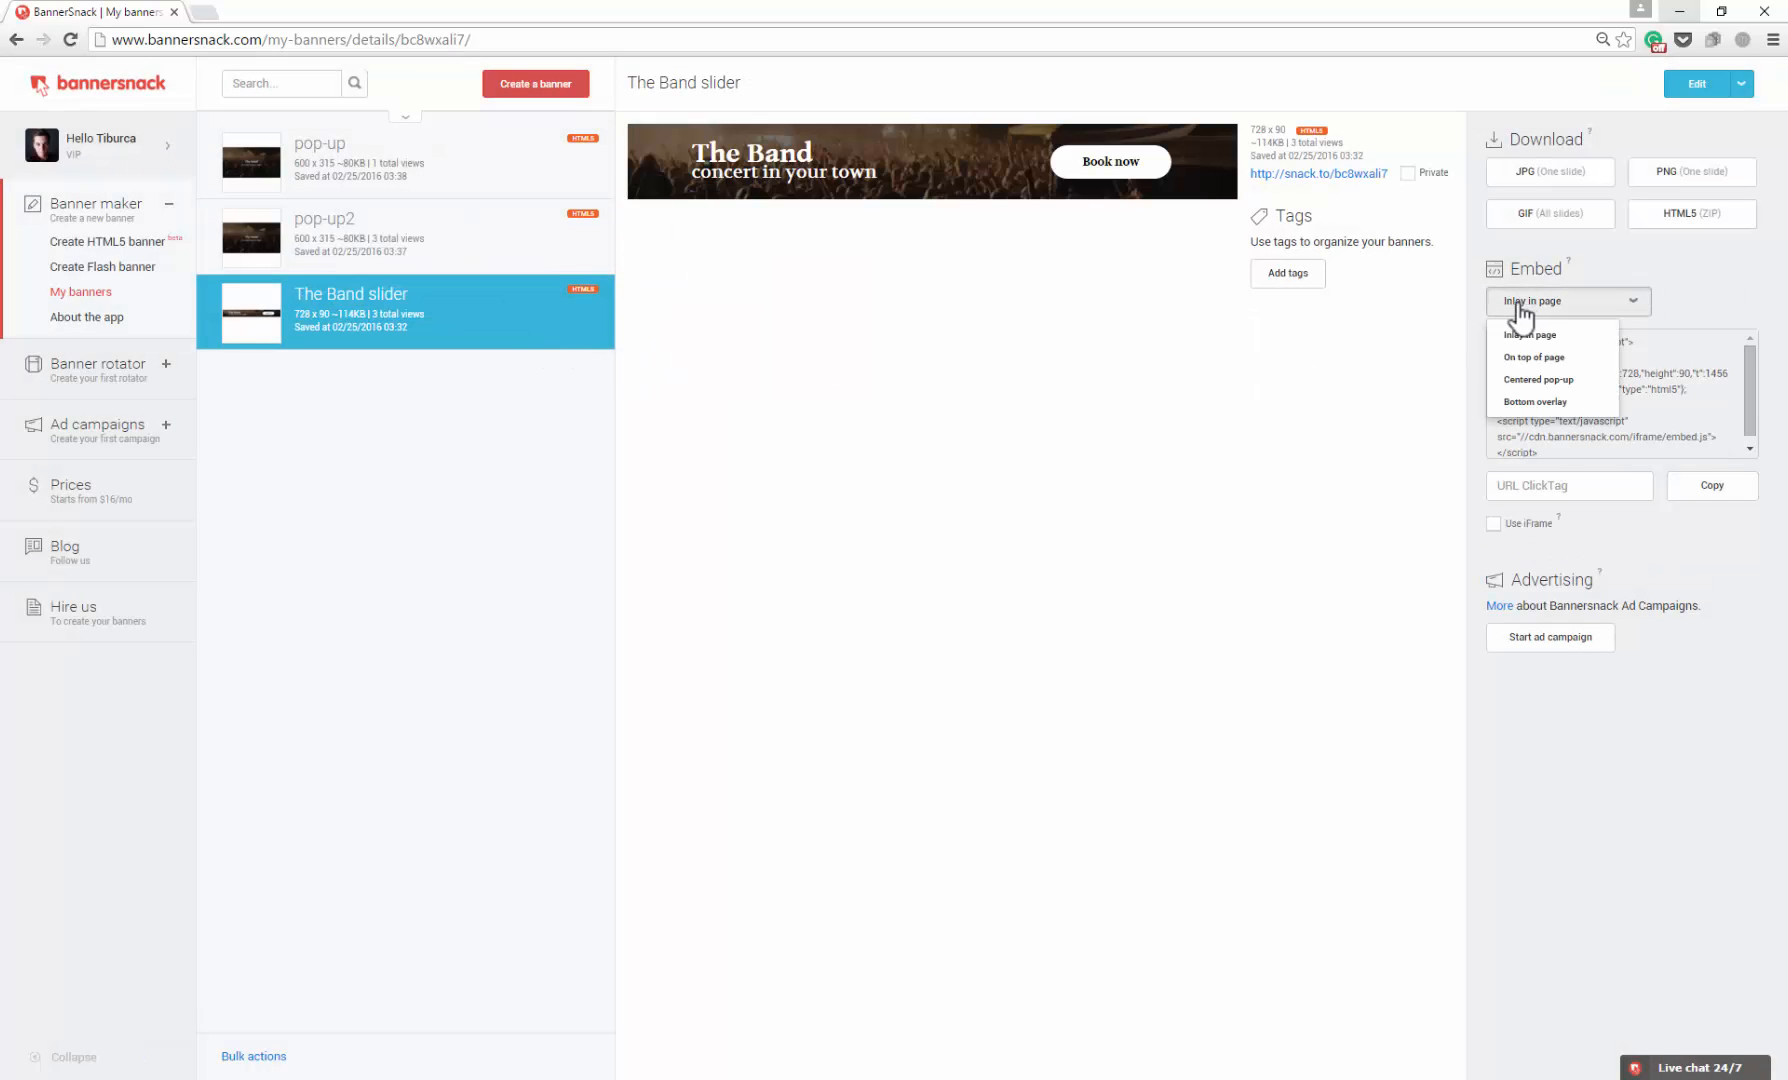
# Switch The Band slider to Bottom overlay, keeping Center alignment and On page load.
pyautogui.click(1536, 401)
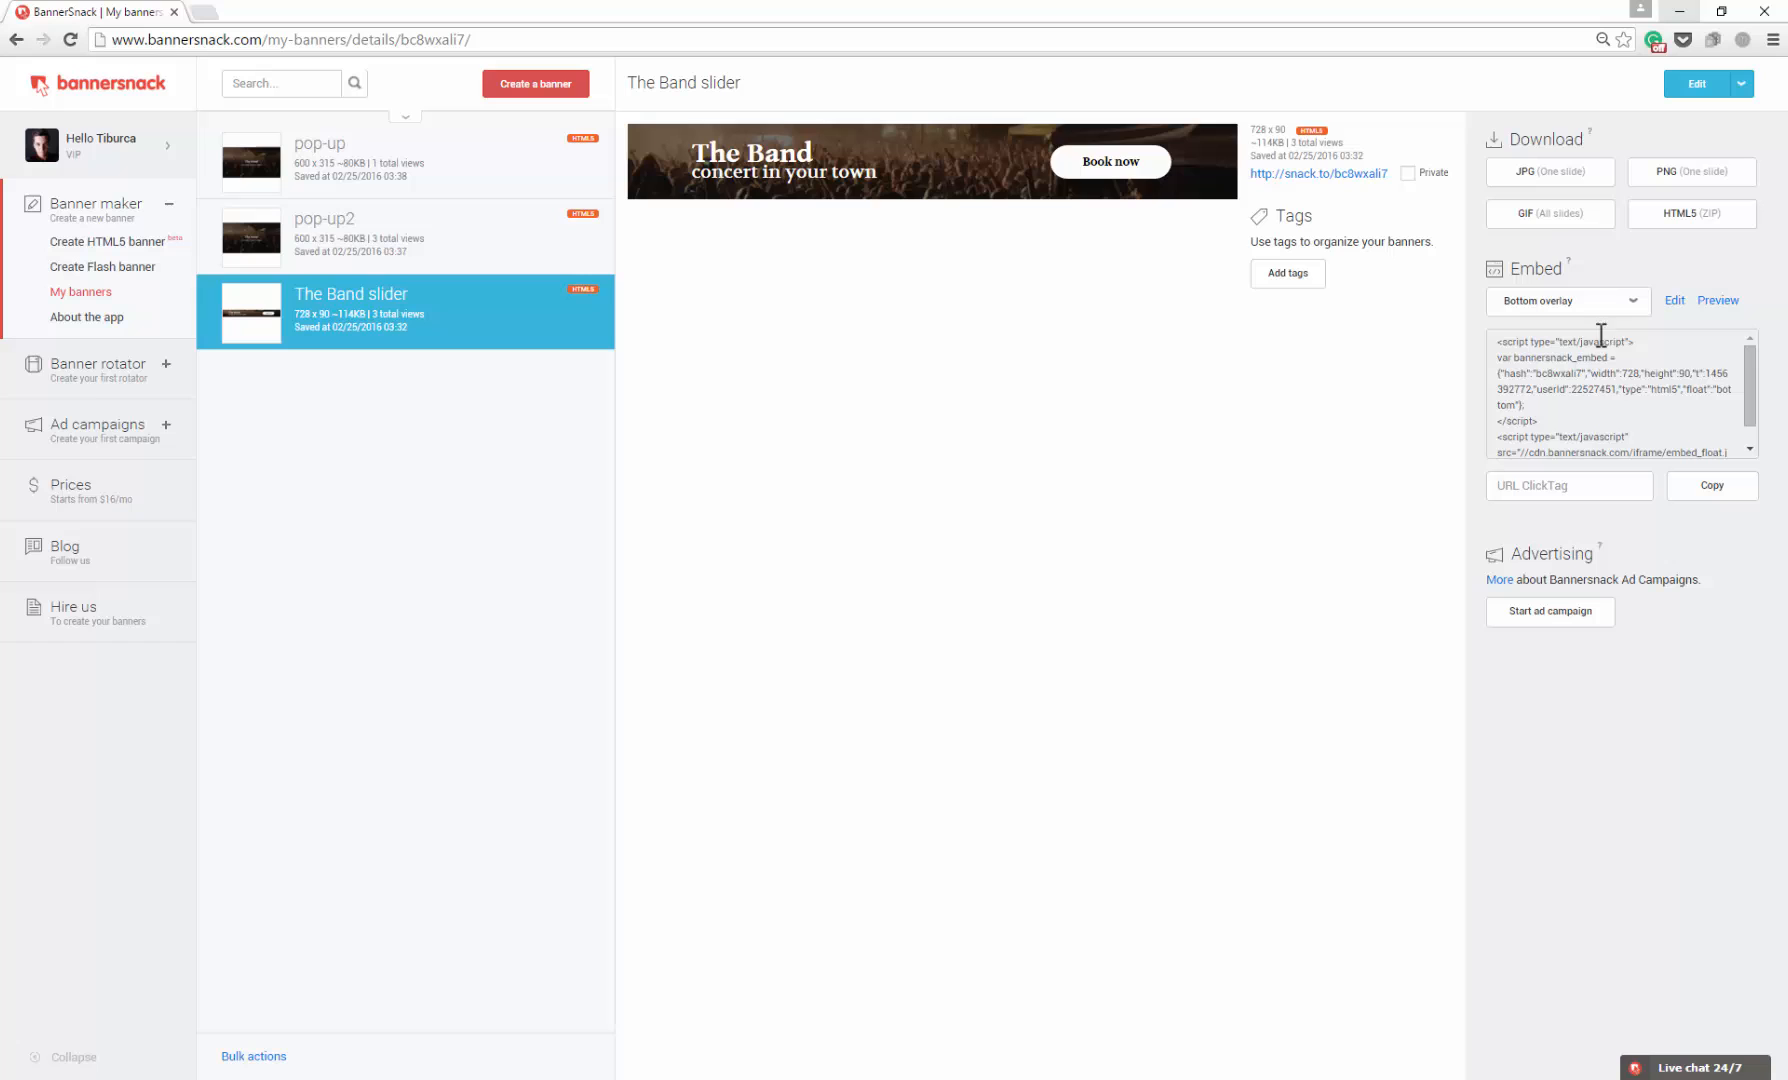
pyautogui.click(1673, 300)
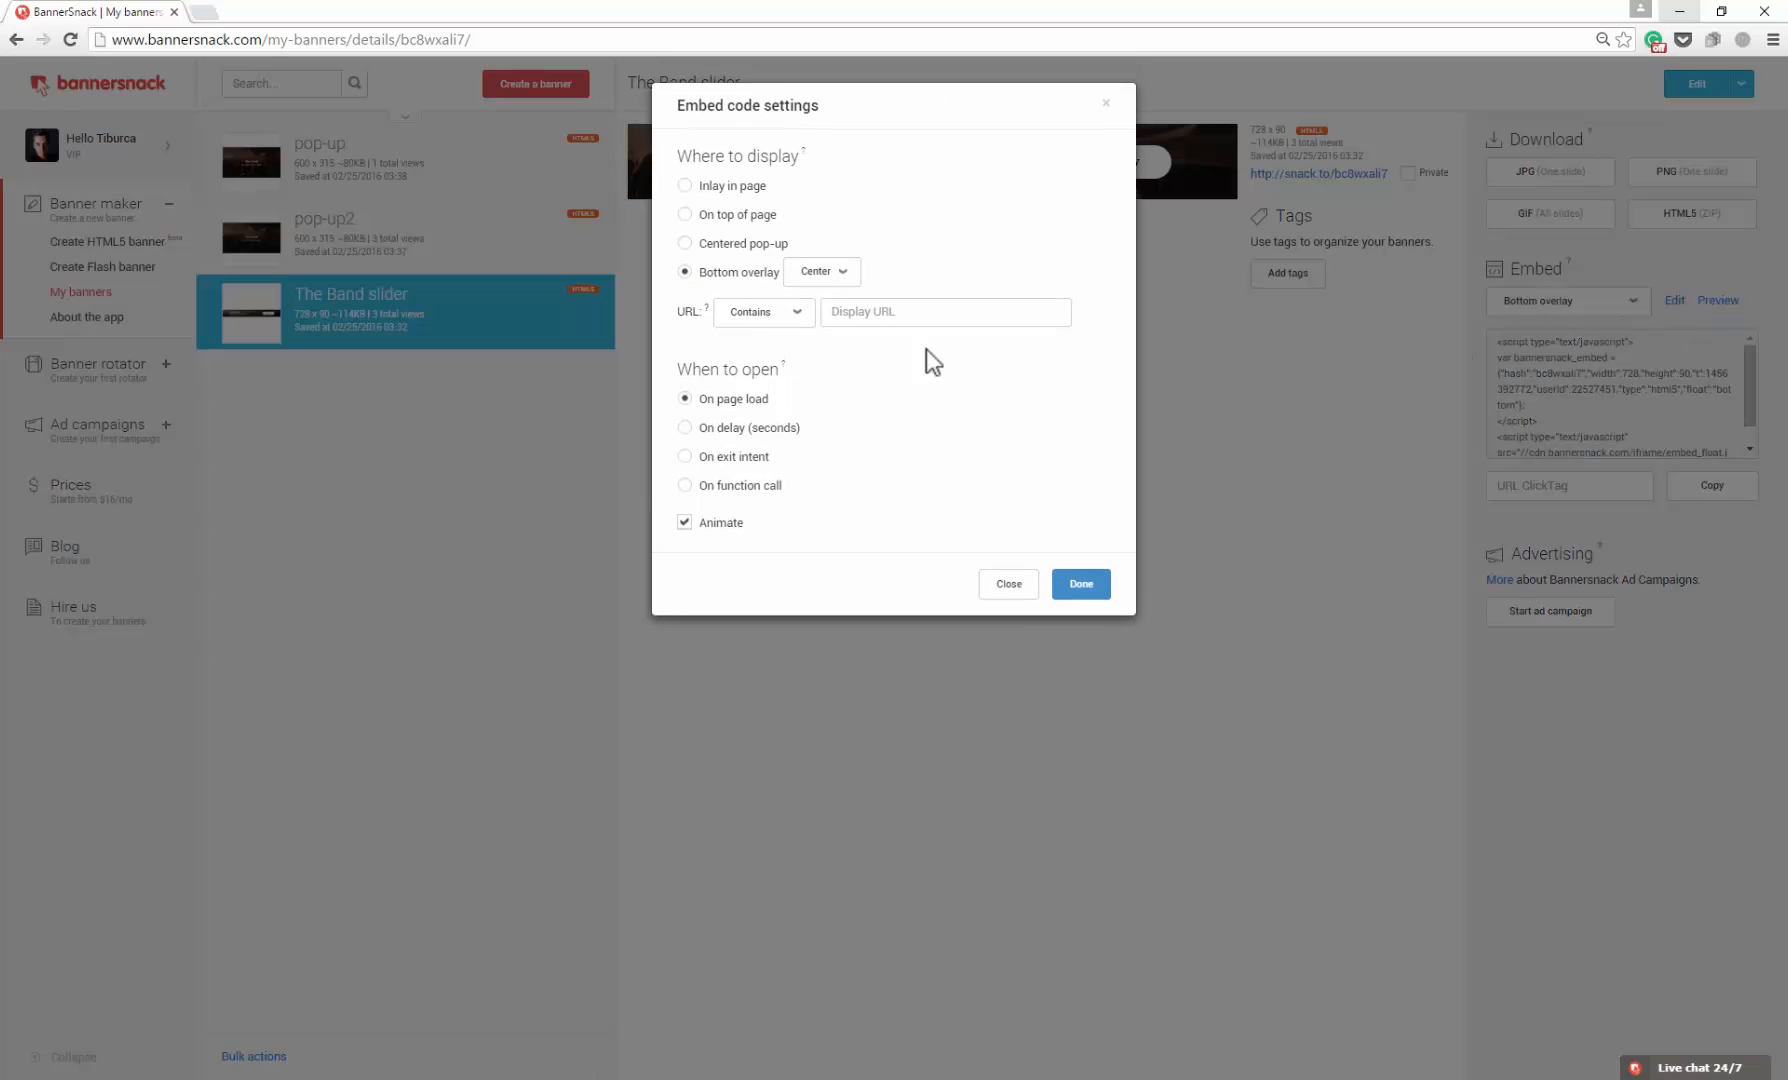
pyautogui.click(820, 271)
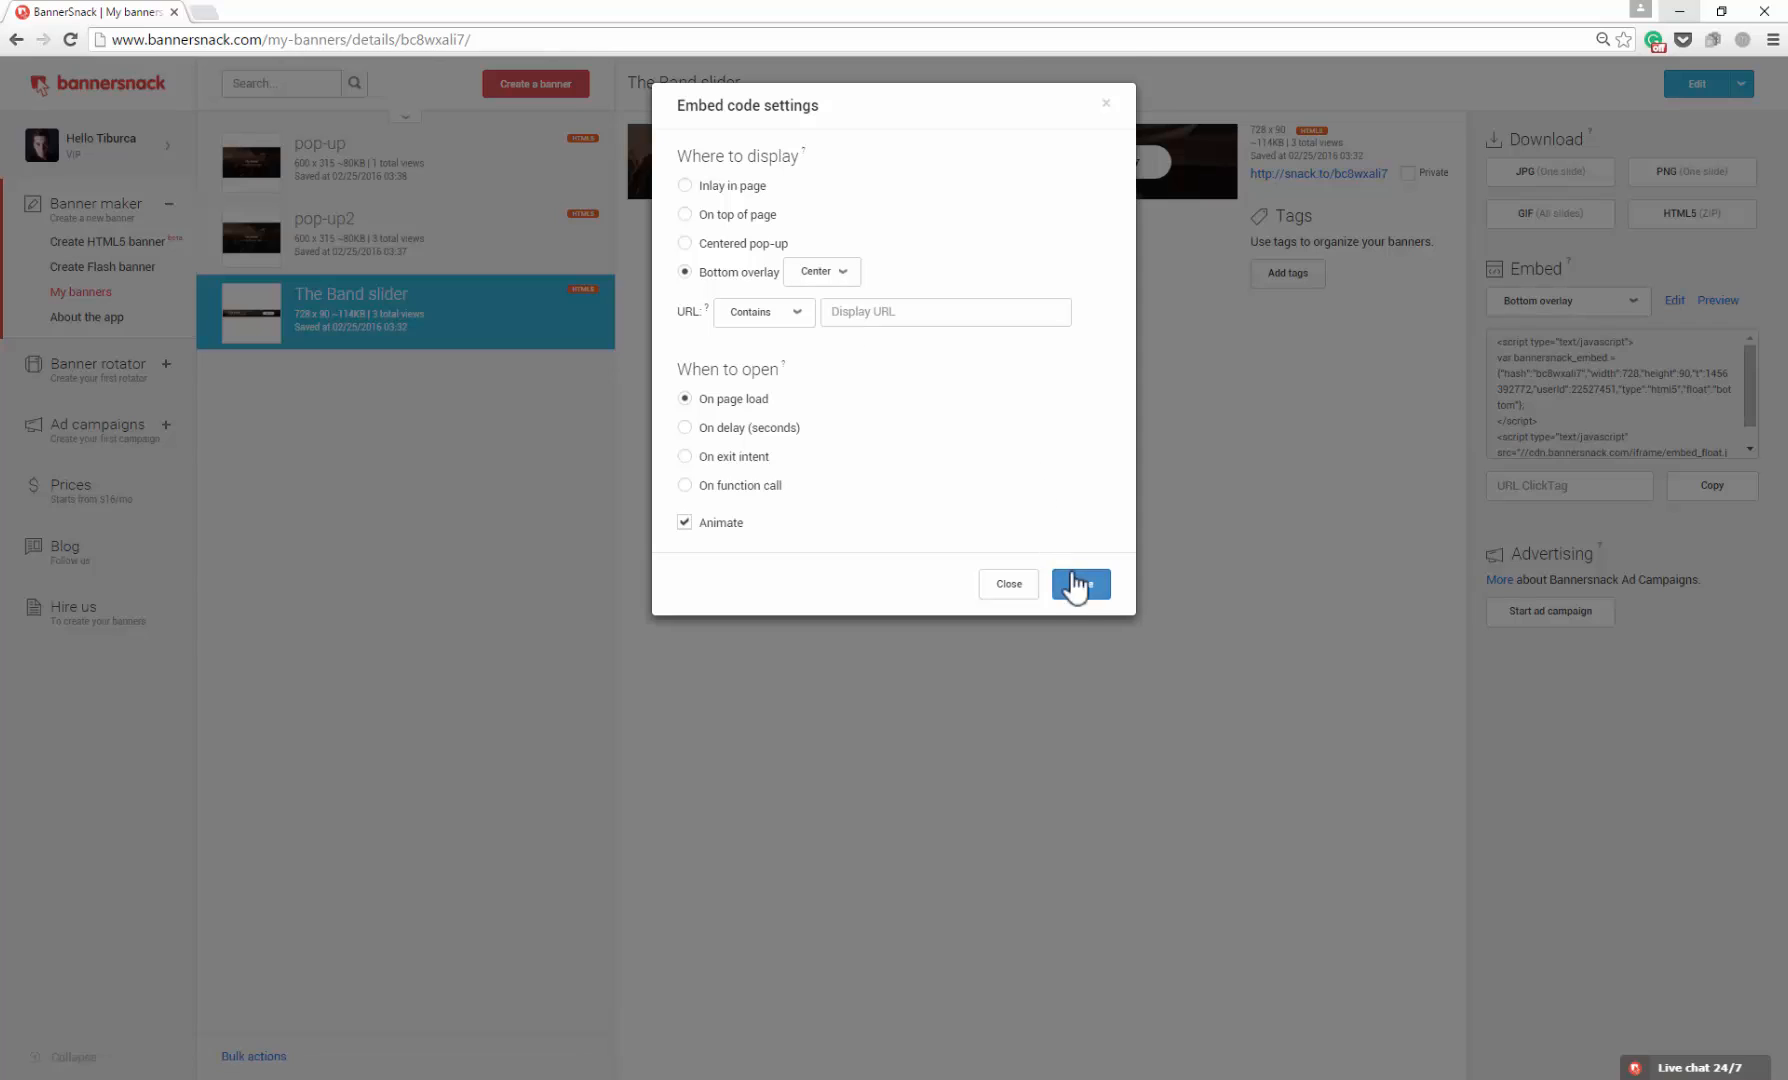
pyautogui.click(1079, 584)
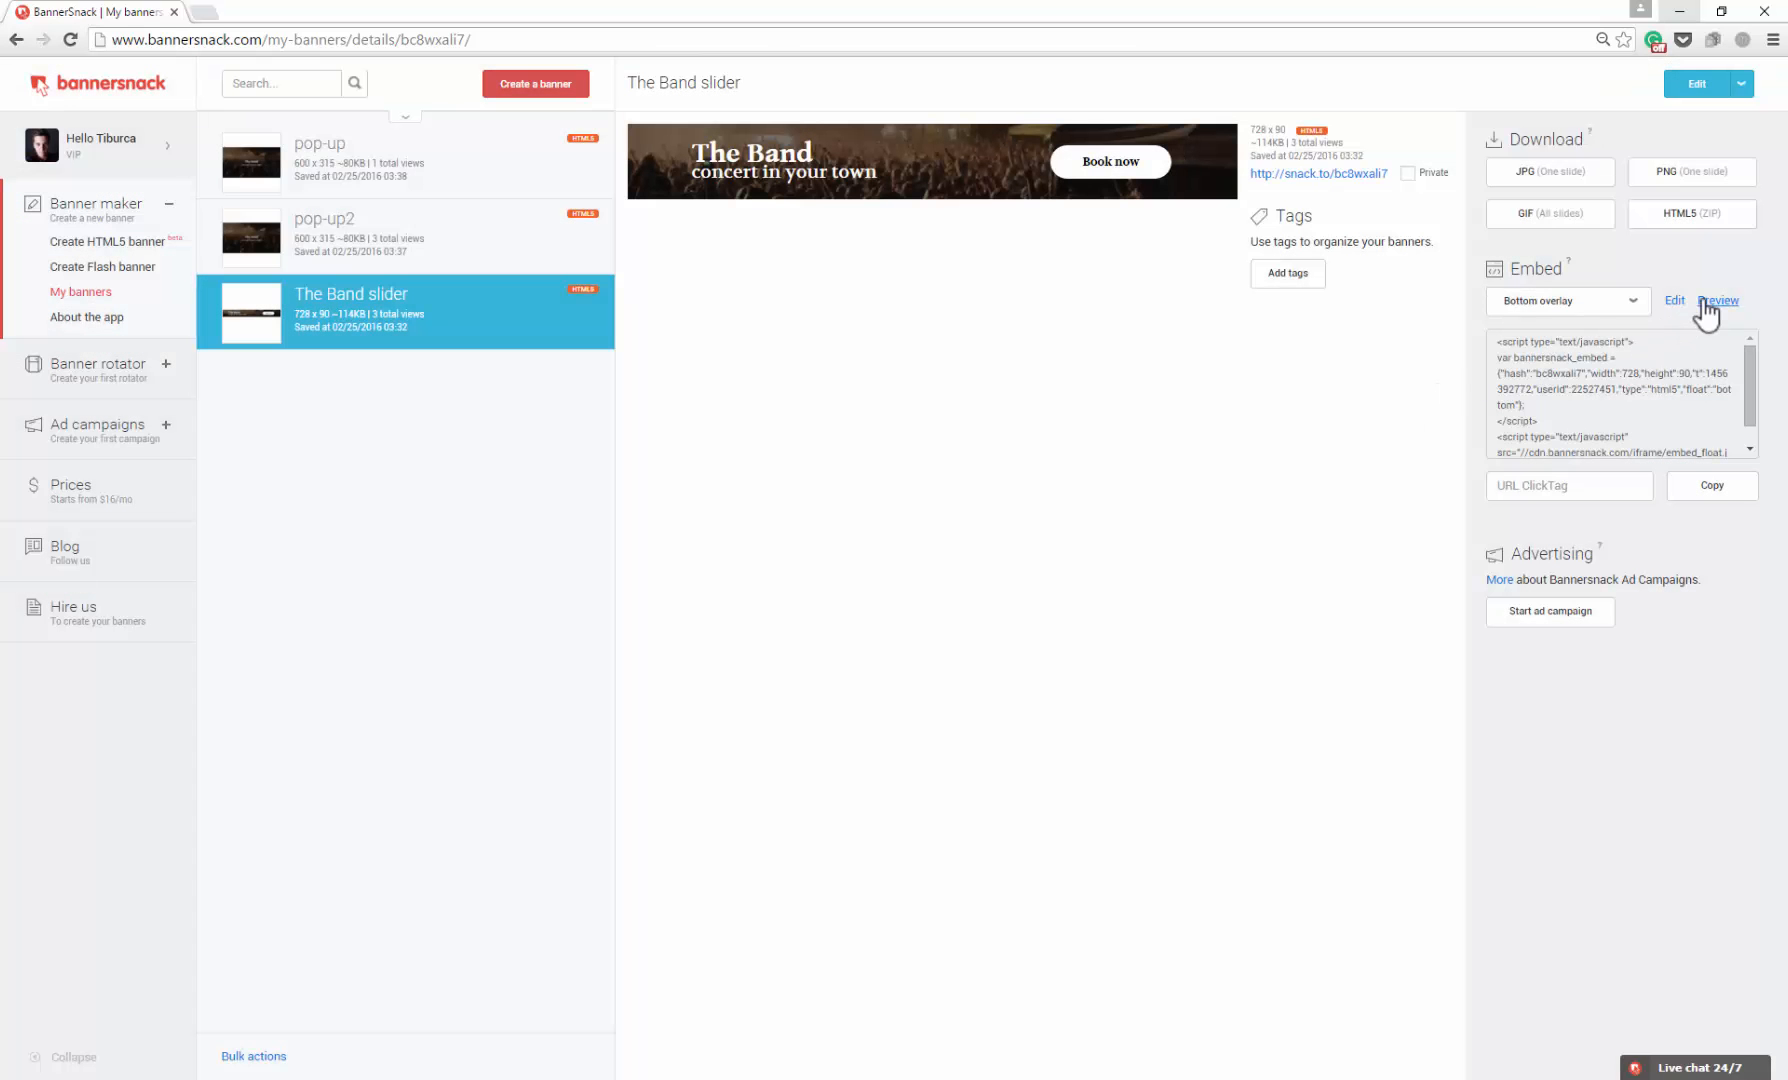
# Preview the bottom overlay, close it, and reopen the embed placement list.
pyautogui.click(1716, 300)
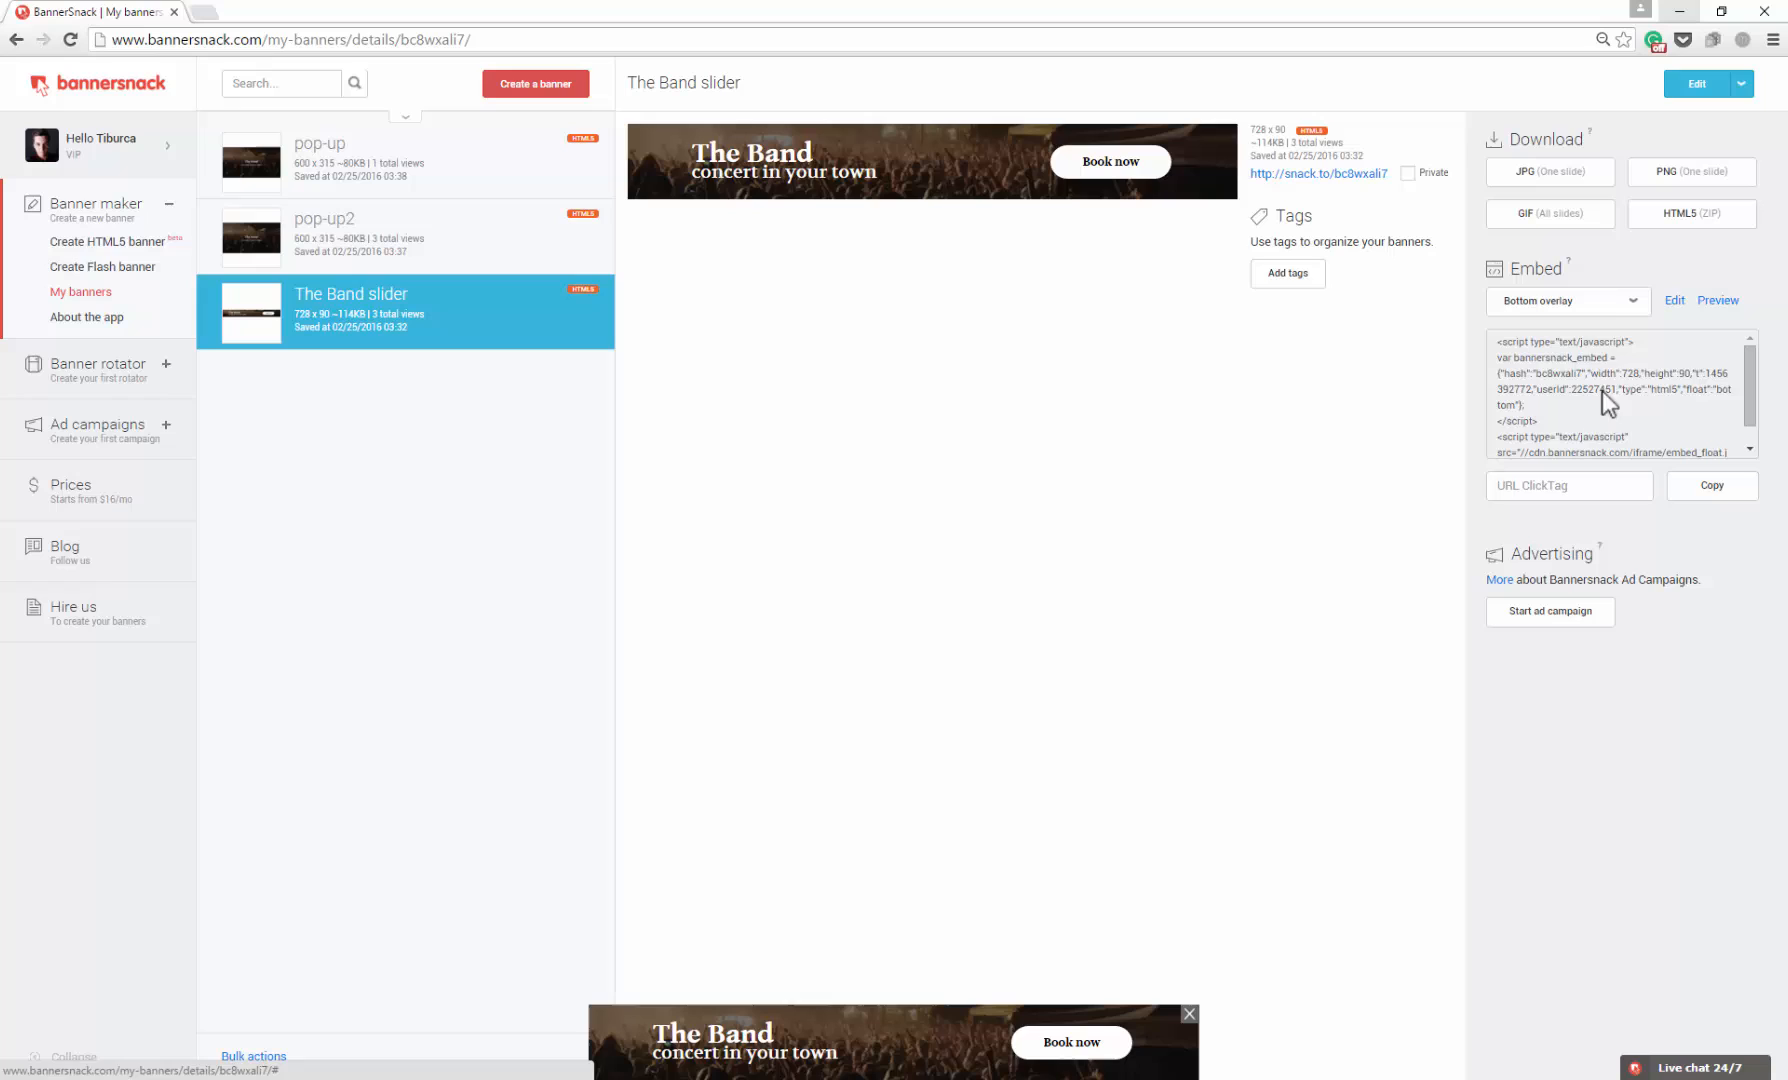
pyautogui.moveTo(1179, 1022)
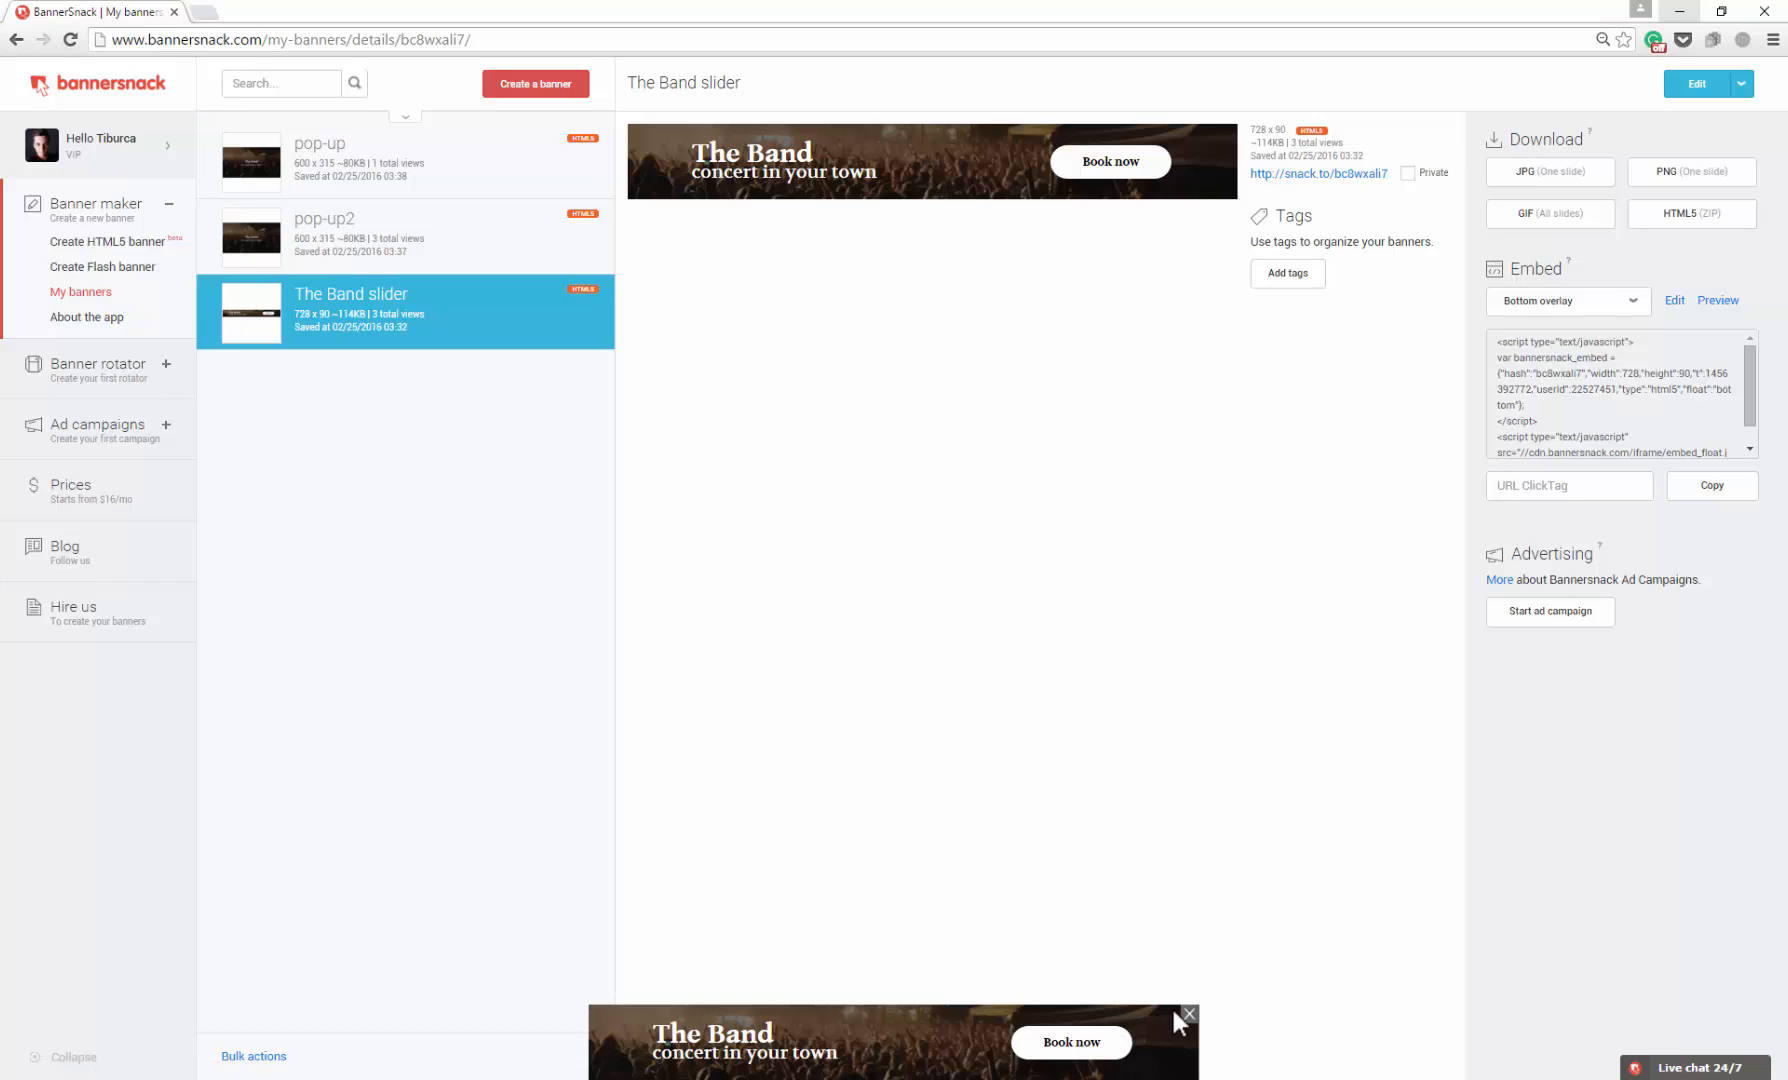
pyautogui.click(1189, 1014)
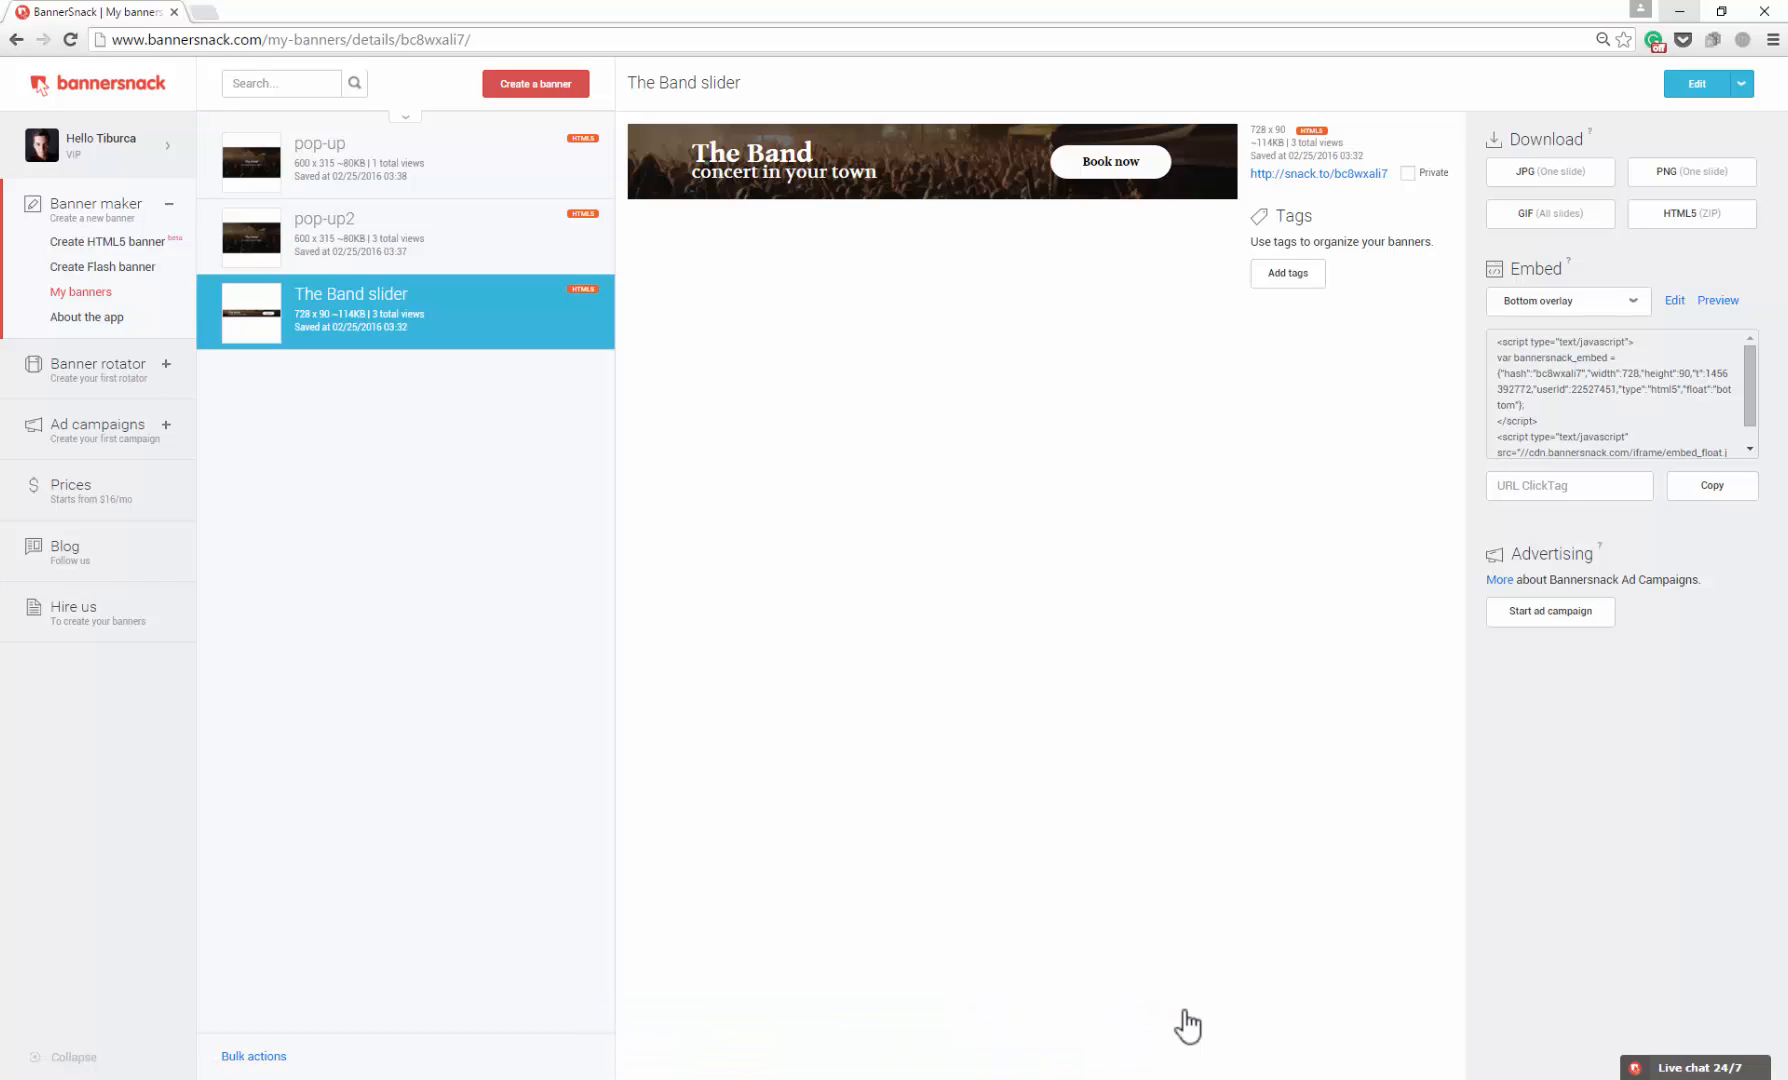
pyautogui.moveTo(716, 537)
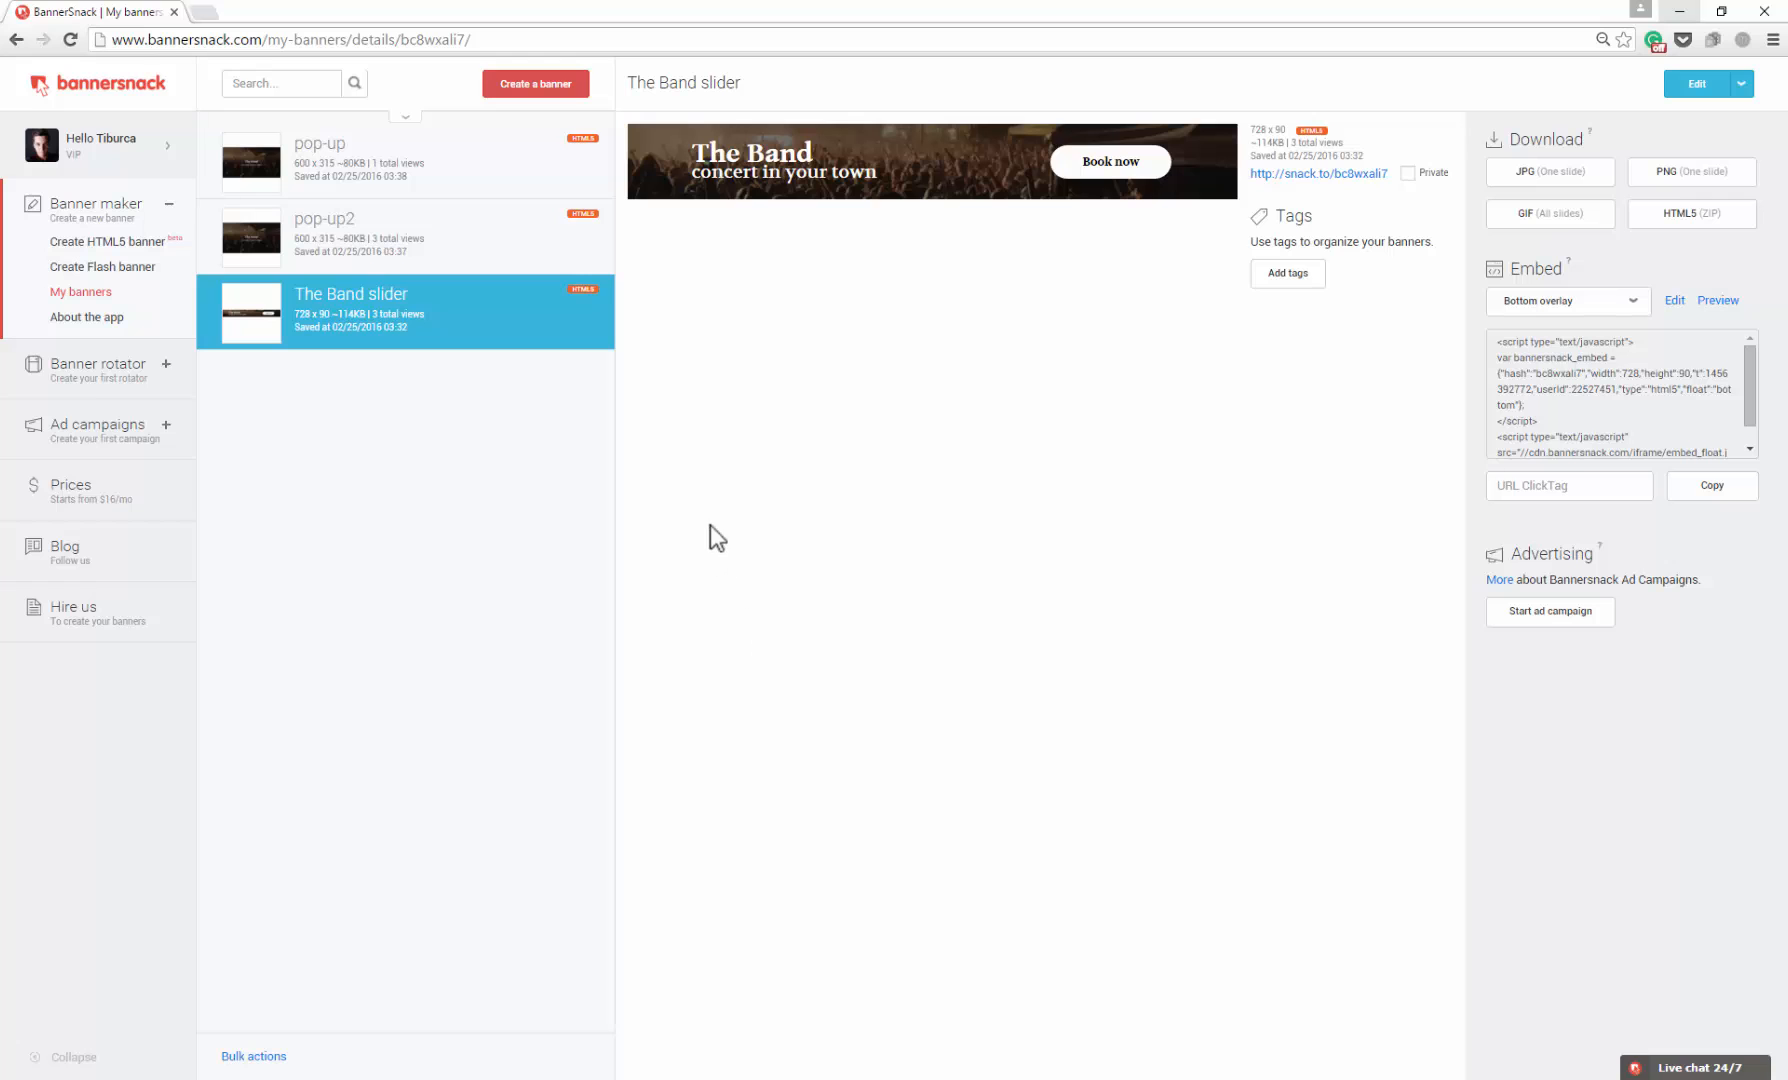
pyautogui.click(1567, 300)
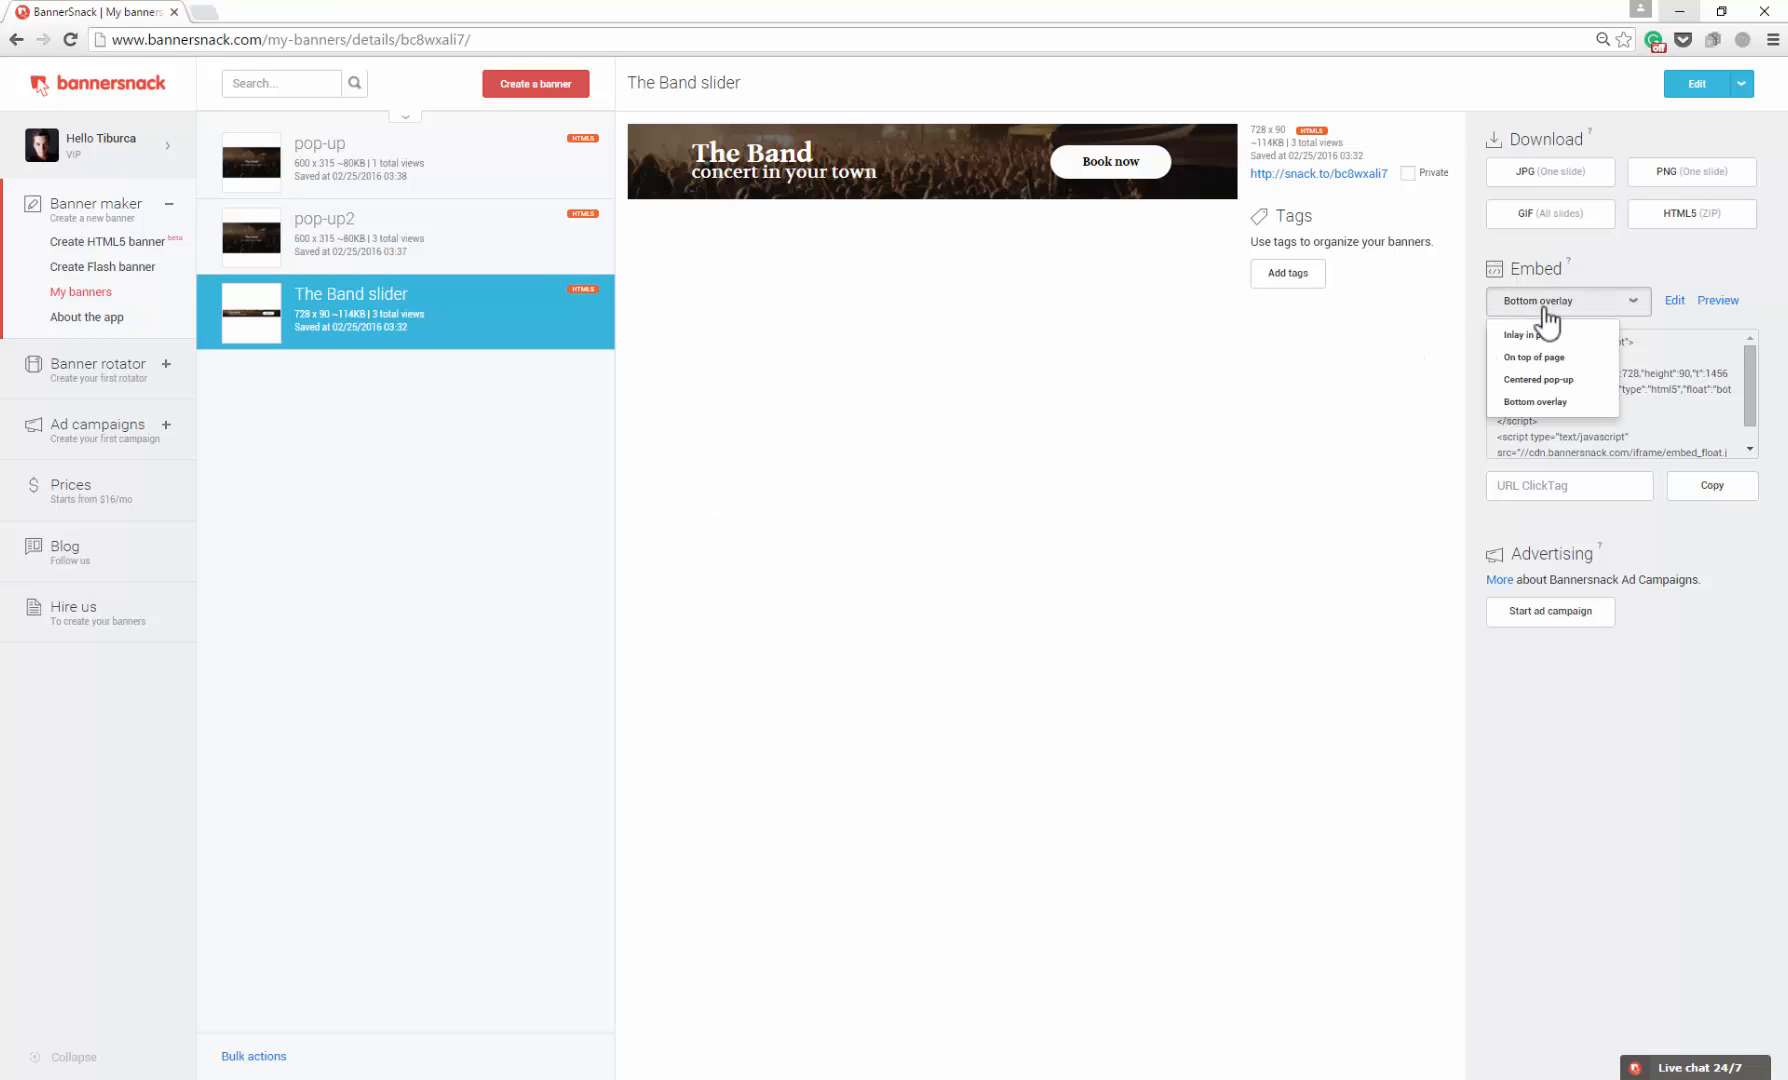